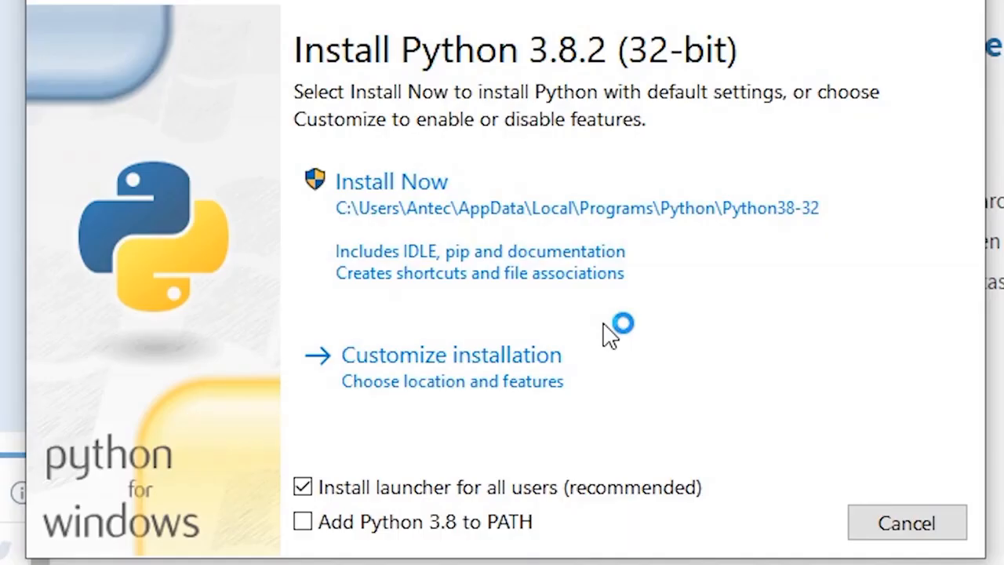
Open Bot.py from the Tutorial folder in IDLE 3.7 (32-bit).
left_click(303, 521)
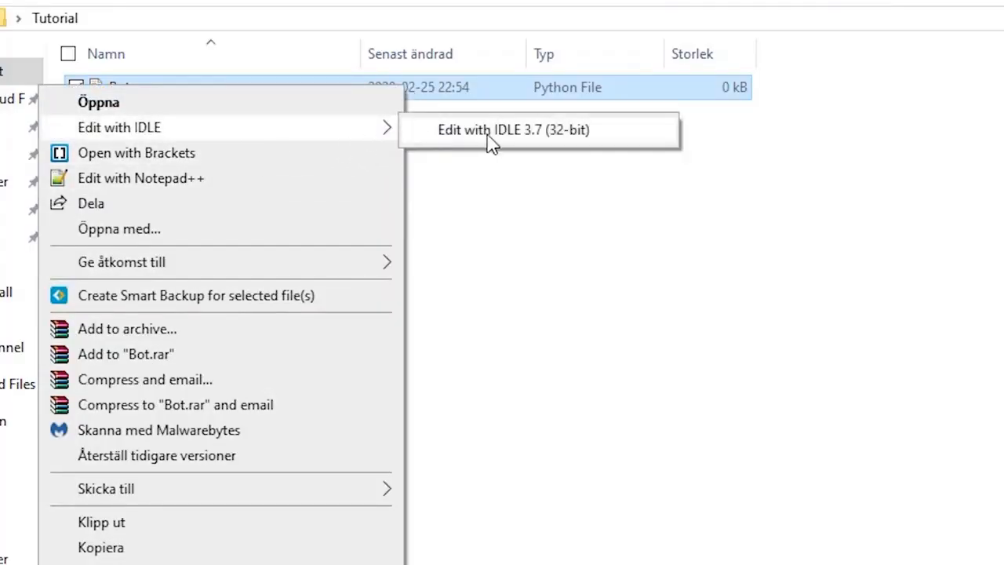
left_click(513, 130)
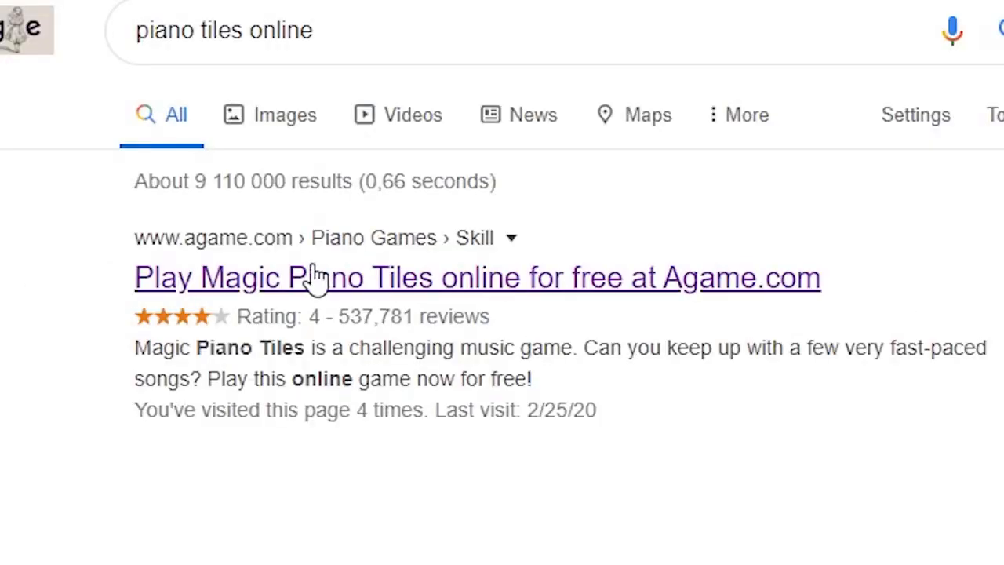
Open the 'Play Magic Piano Tiles online for free at Agame.com' search result.
left_click(477, 277)
type("pyautogui.displayMou")
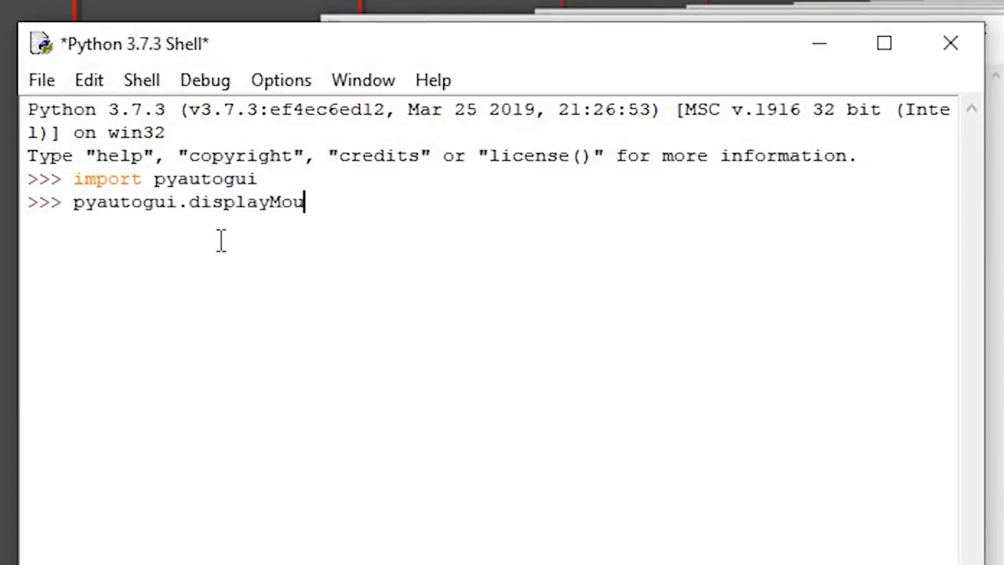
Run pyautogui.displayMousePosition() and copy a tile's position and RGB reading into Bot.py.
key("enter")
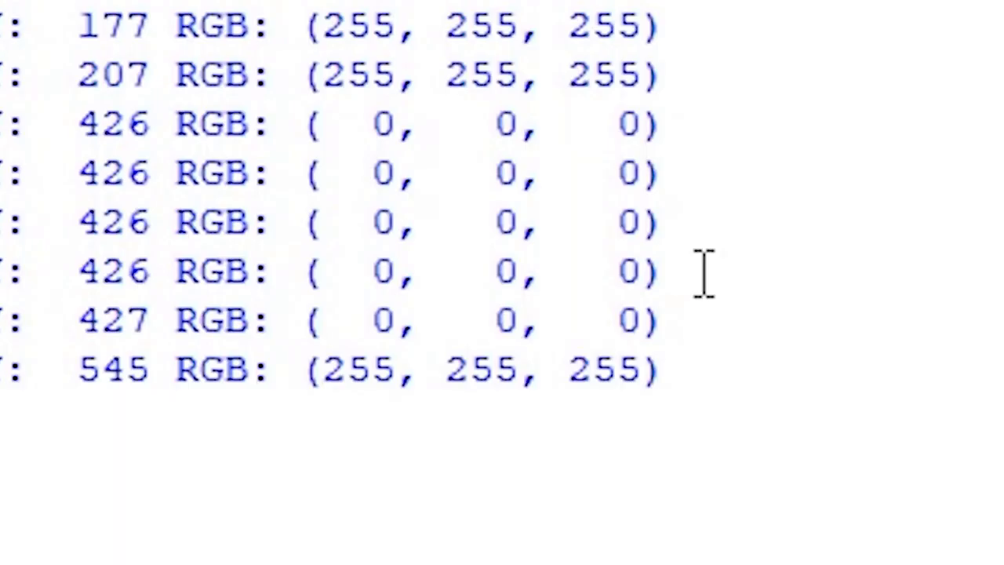
left_click_drag(305, 270, 662, 271)
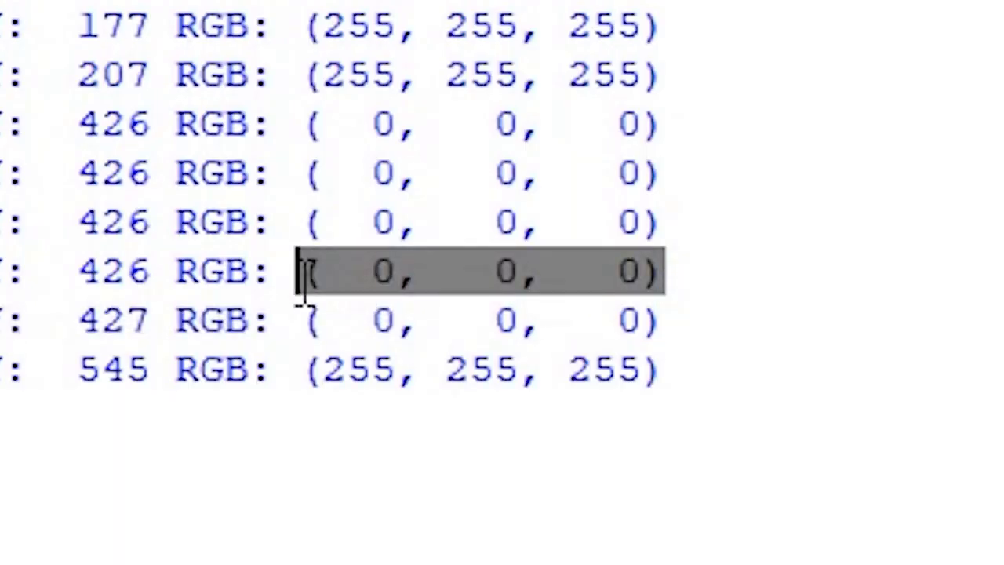
key("ctrl+c")
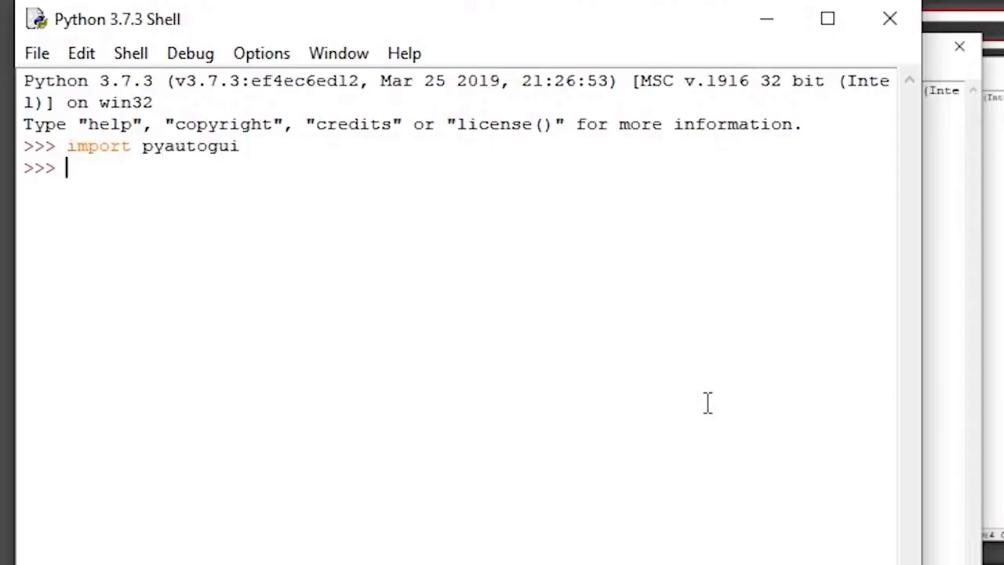
type("pyautogui.display")
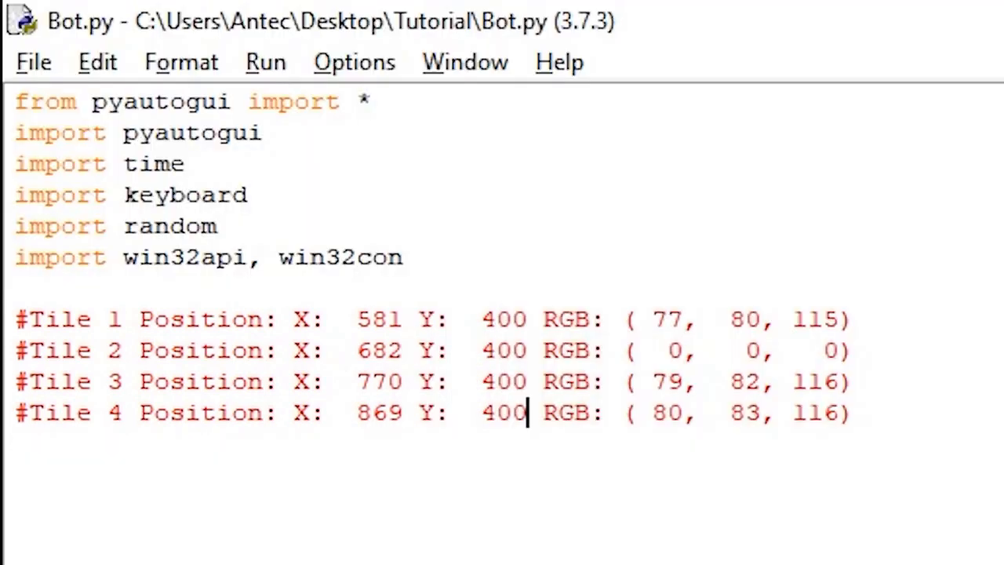
Define click(x,y) using win32api mouse events, add a loop until 'q', and save.
type("def click(x,y):")
type("time.sleep(0.01) #This pauses the script for 0.01 seconds")
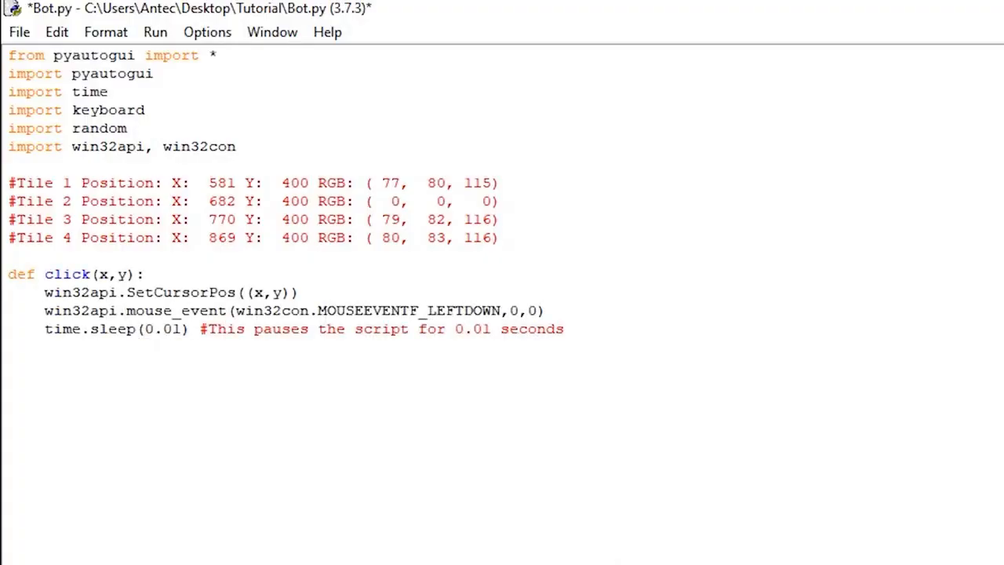
type("win32api.mouse_event(win32con.MOUSEEVENTF_LEFTUP,0,0)")
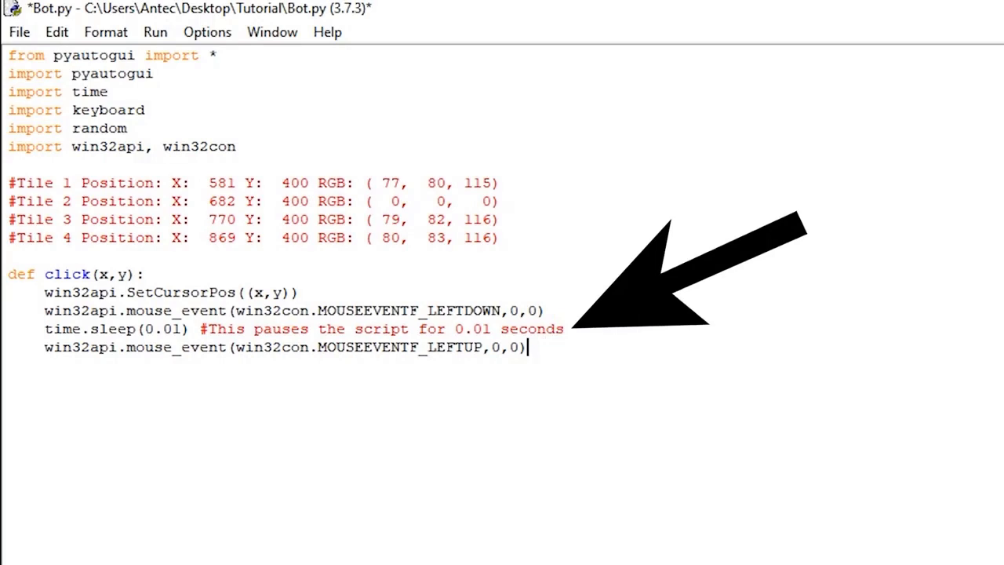
type("while k")
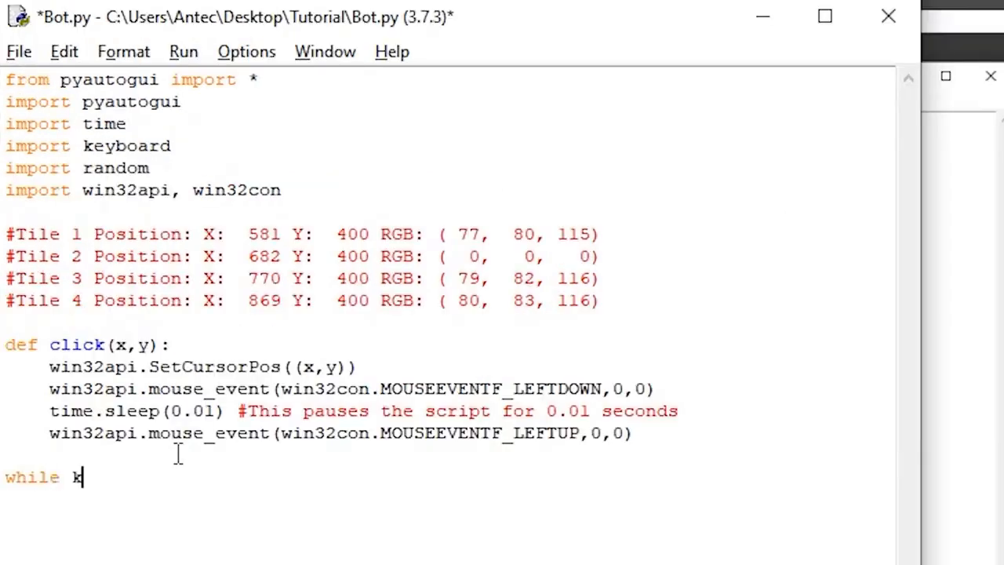
type("keyboard.is_pressed('q'")
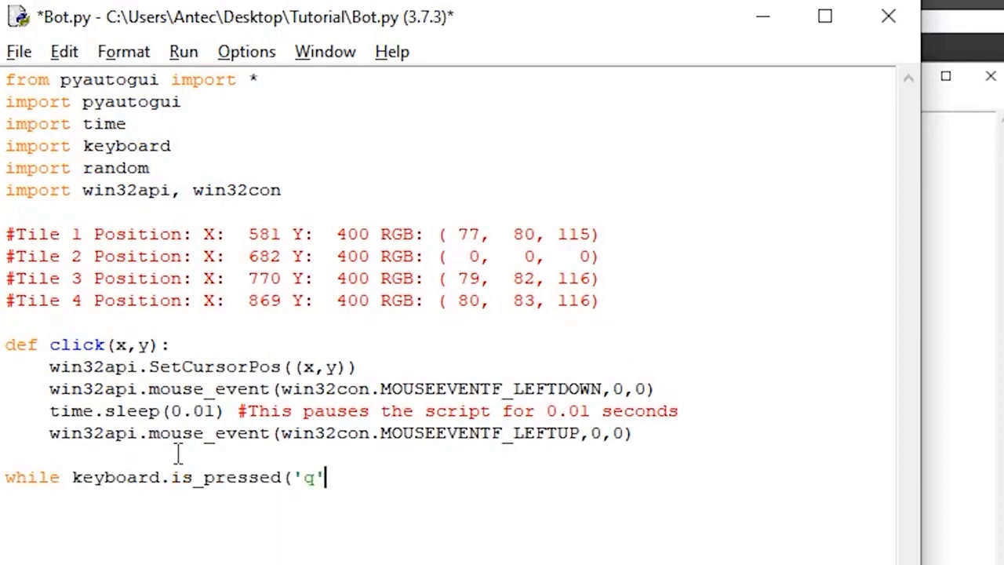
type(") == False:")
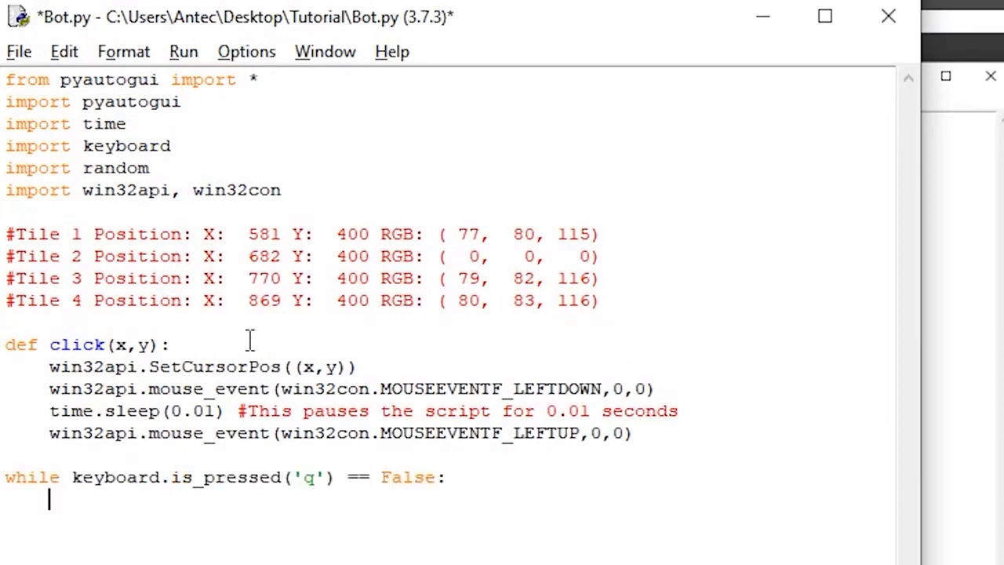
key("ctrl+s")
type("if pyautogui.pixel(")
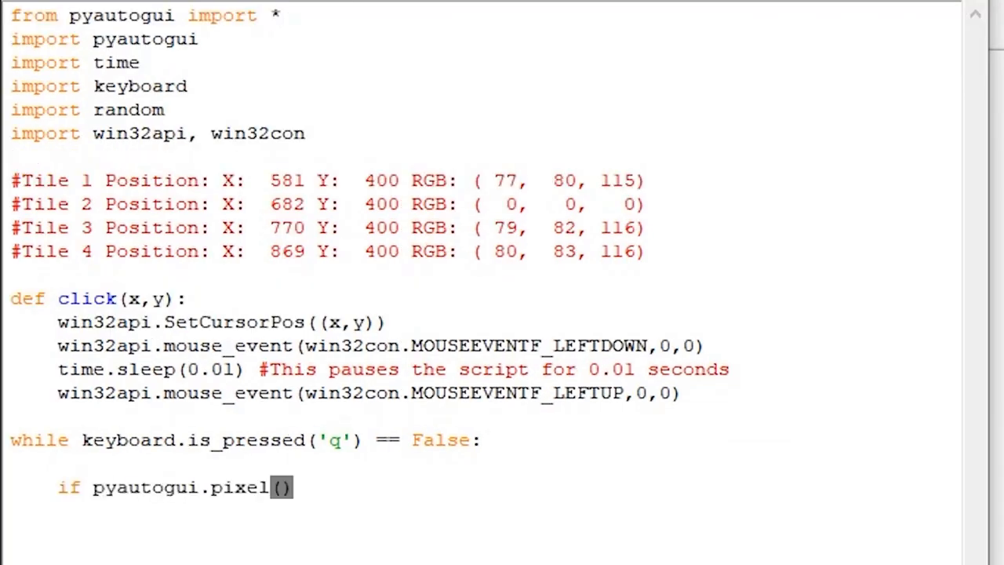
Add the check pyautogui.pixel(581, 400)[0] == 0 followed by click(581, 400).
type("581, 400")
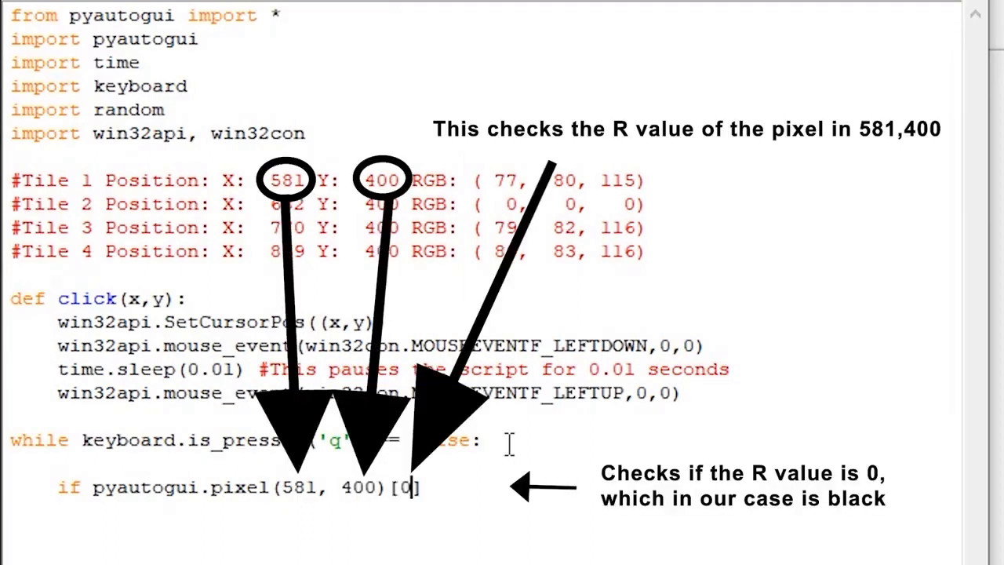
type("== 0:")
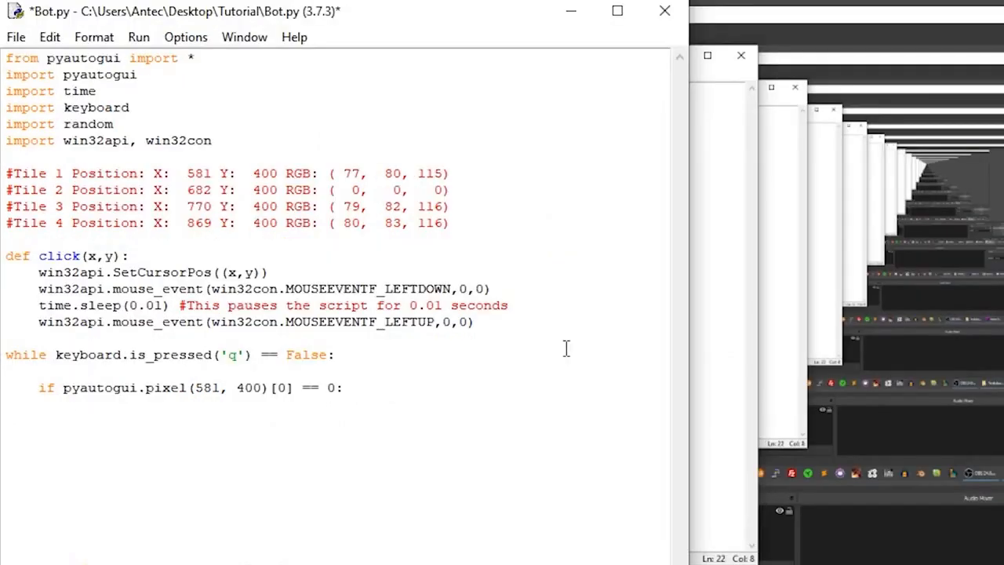
type("click()")
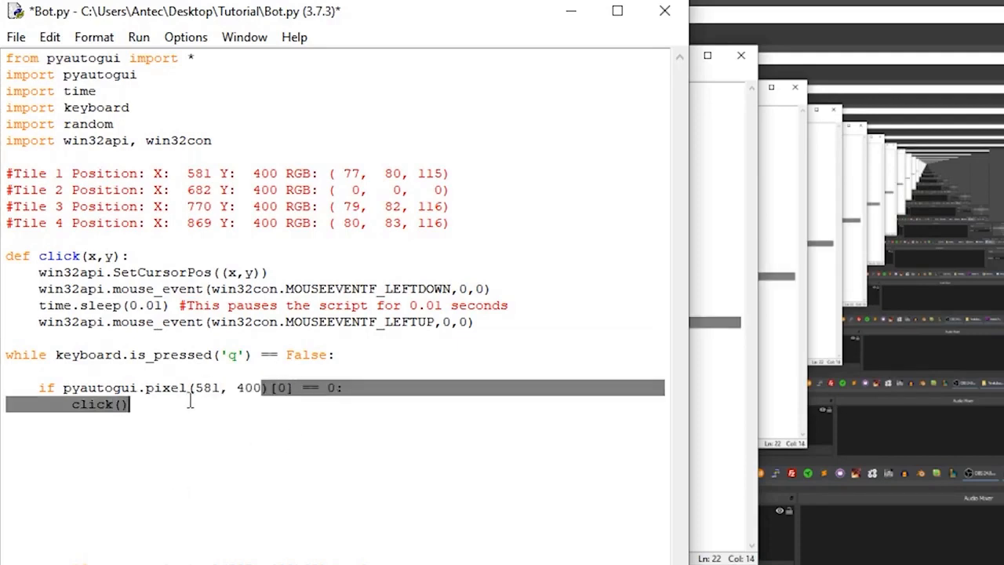
type("581, 400")
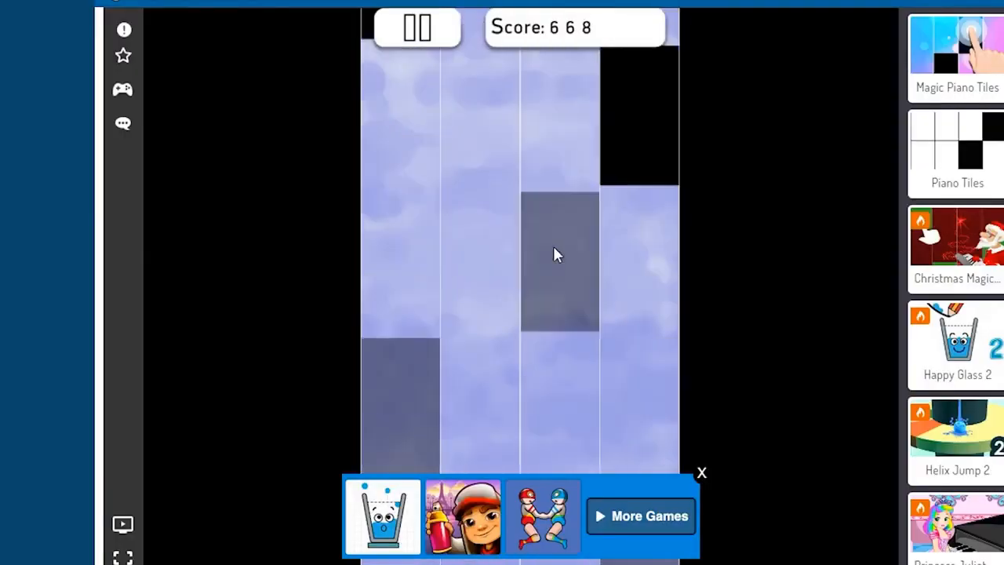
Click in the Magic Piano Tiles game area to play a round.
left_click(556, 253)
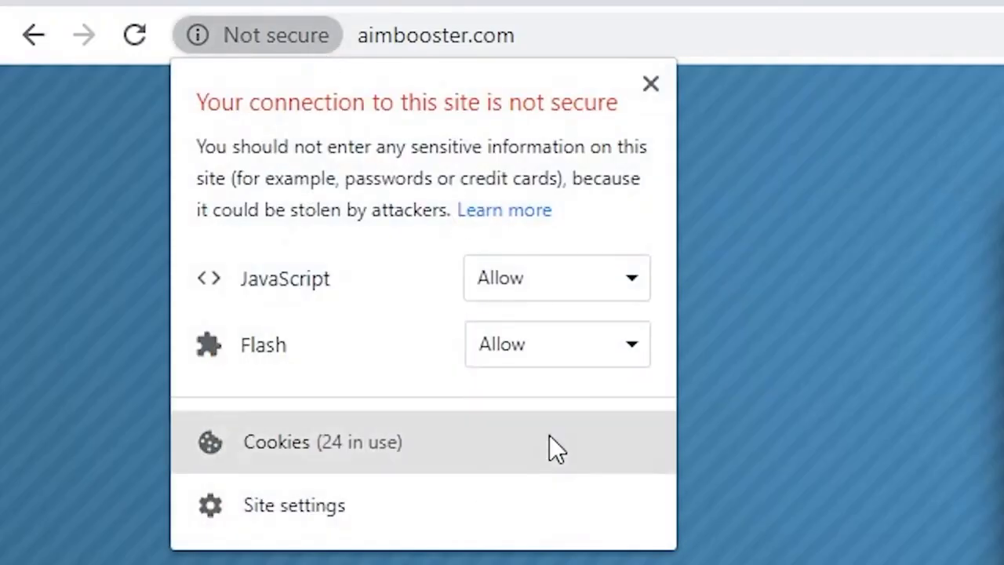
Set Flash to Allow in aimbooster.com's site information settings.
left_click(650, 83)
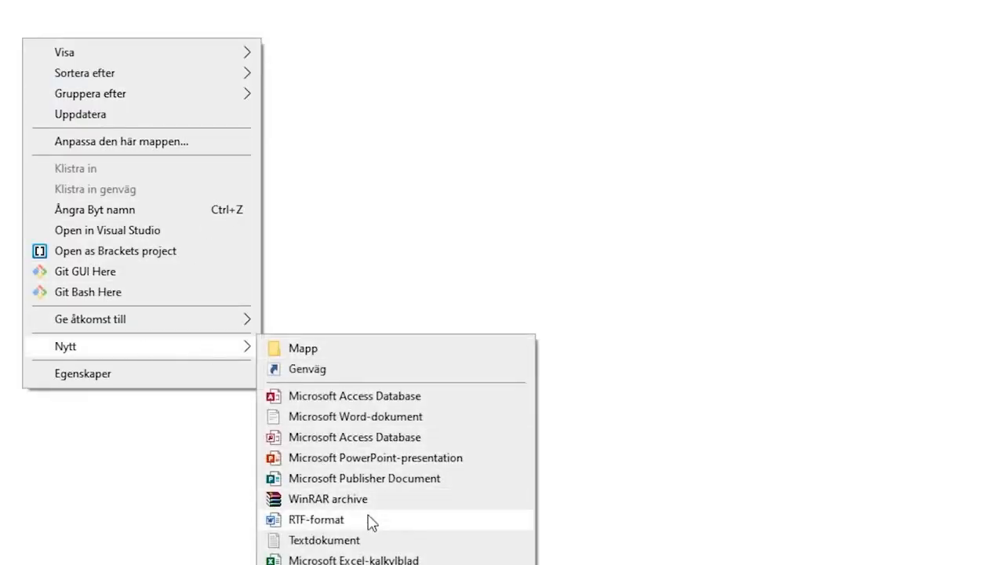
Create a new text document in Tutorial and rename it stickman.txt.
left_click(324, 539)
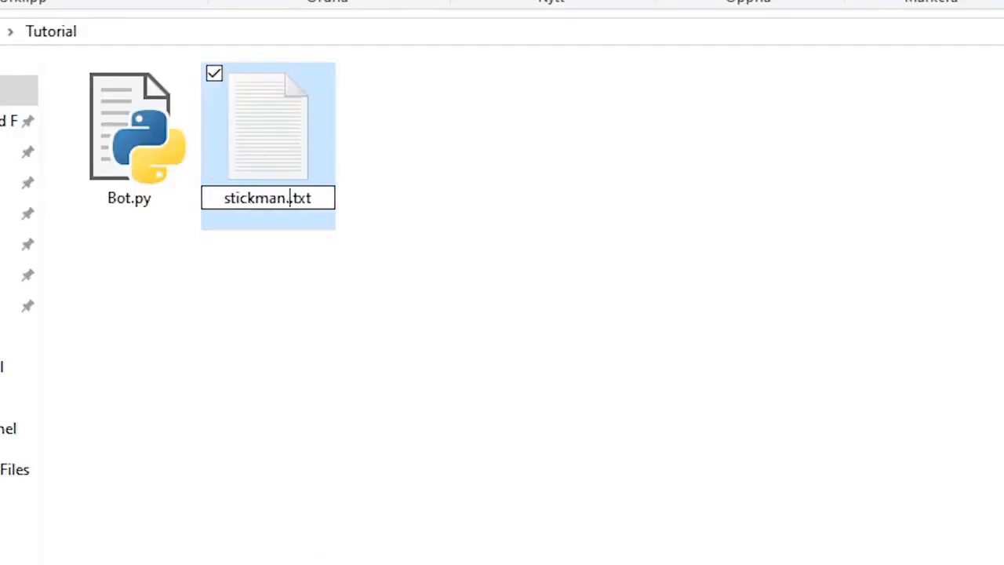
double_click(267, 123)
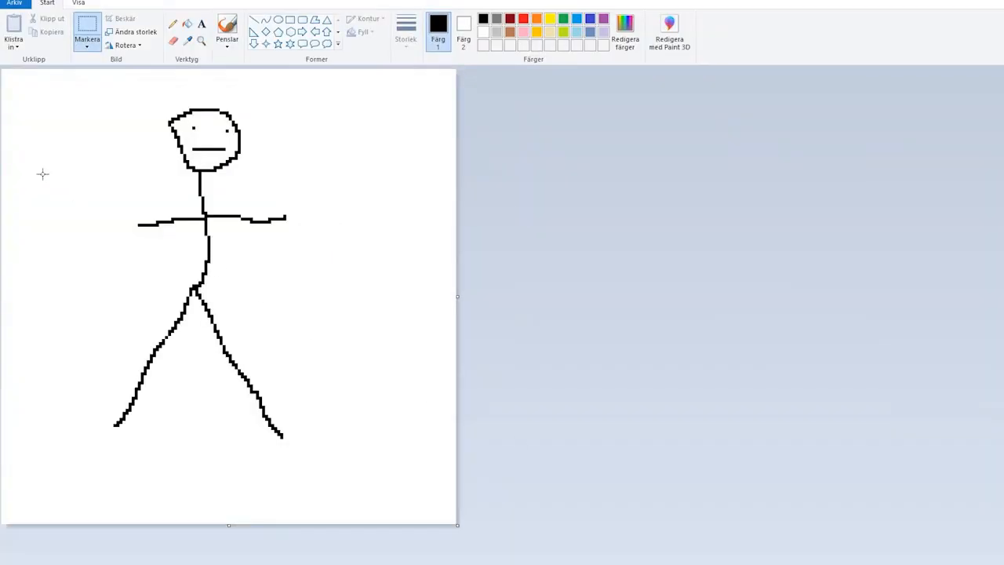
mouse_move(43, 174)
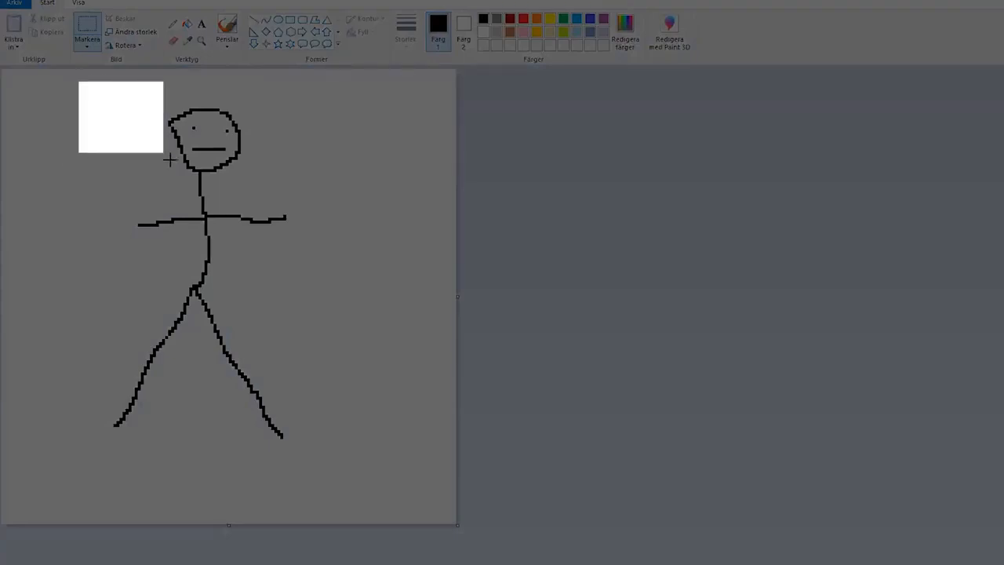
Paste the snipped stickman into Paint and save it as stickman.png in Tutorial.
type("pai")
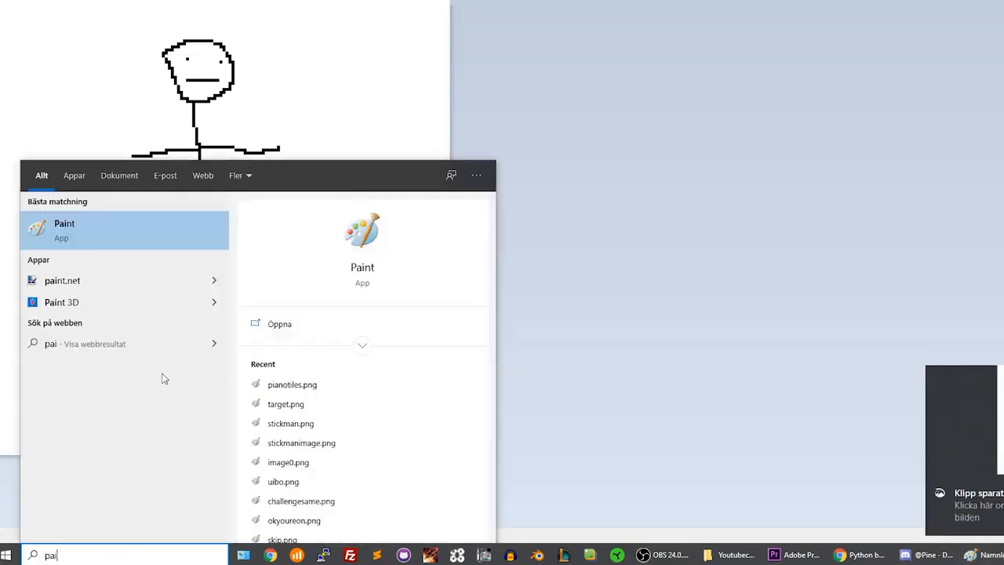
left_click(124, 230)
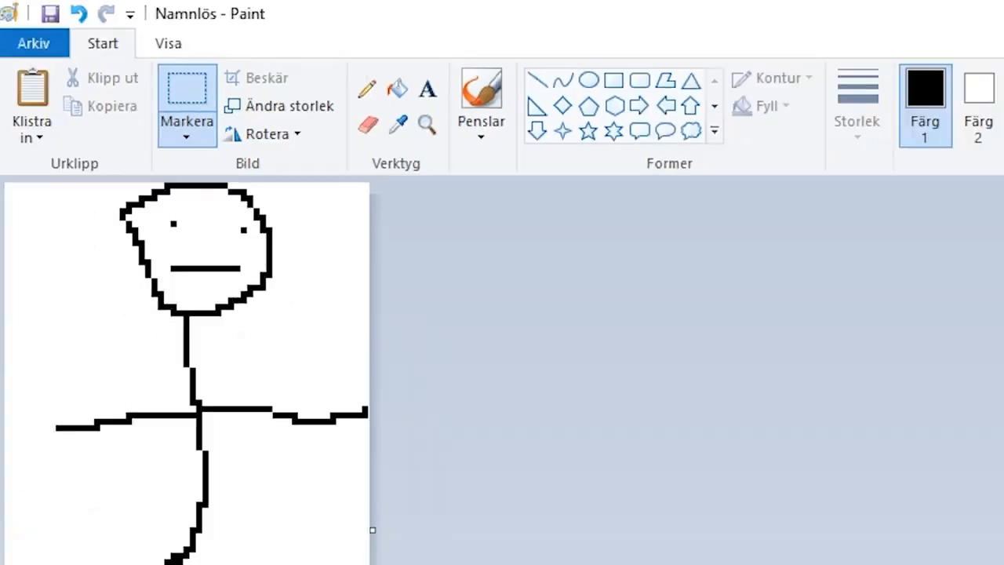
key("ctrl+s")
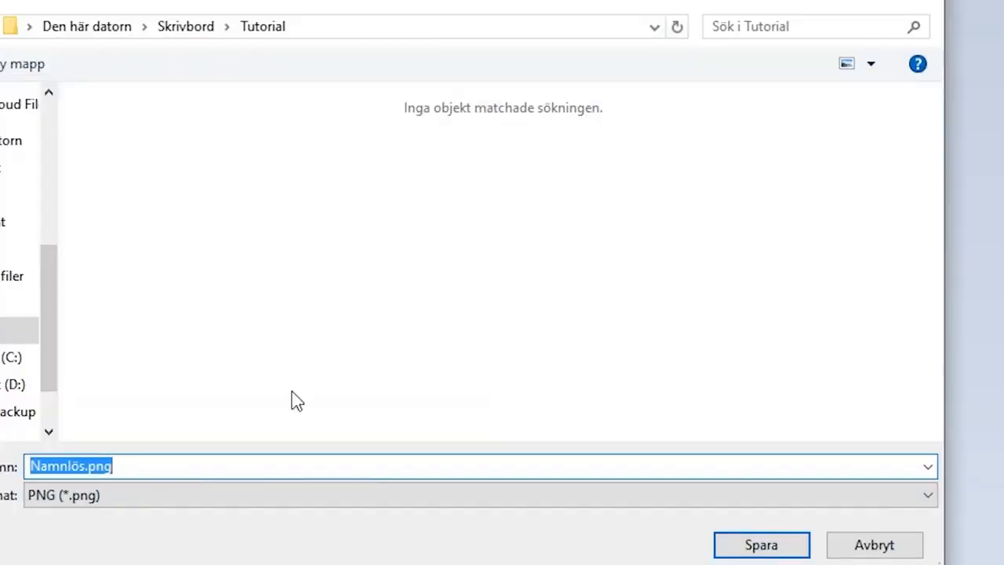
left_click(759, 544)
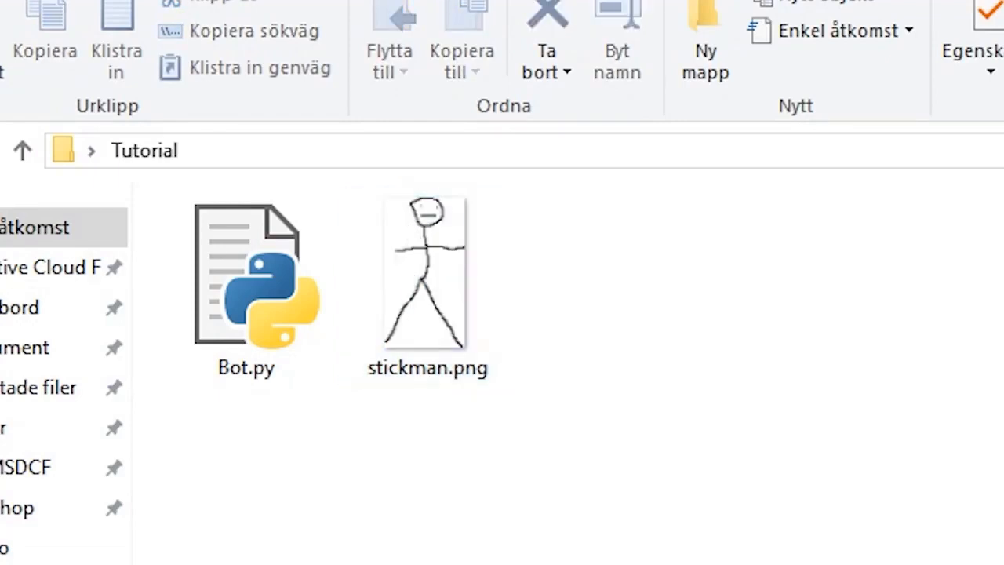
Start a while 1: loop testing locateOnScreen('stickman.png') != None.
type("wh")
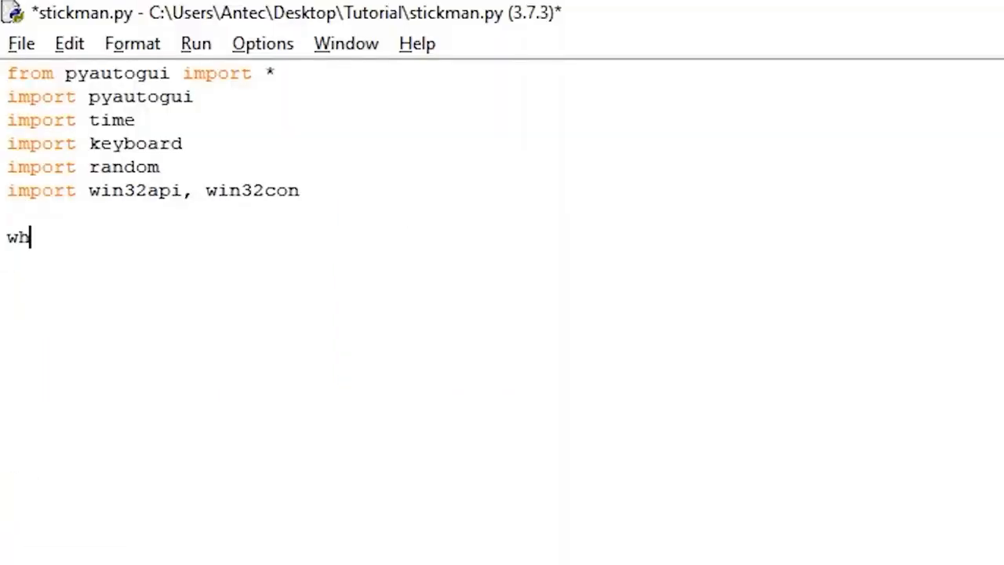
type("ile 1:")
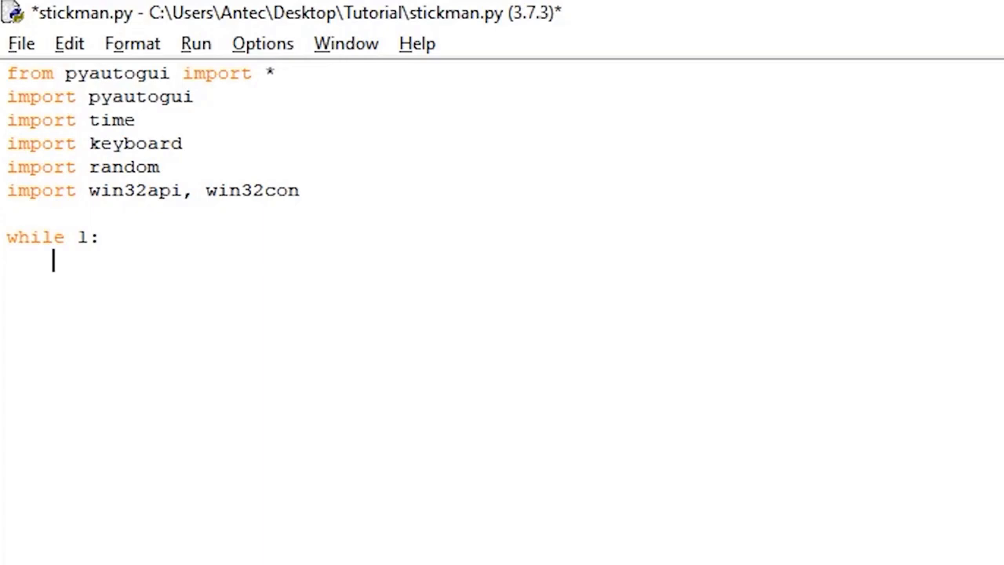
type("if pyautogui.locateOnScreen(")
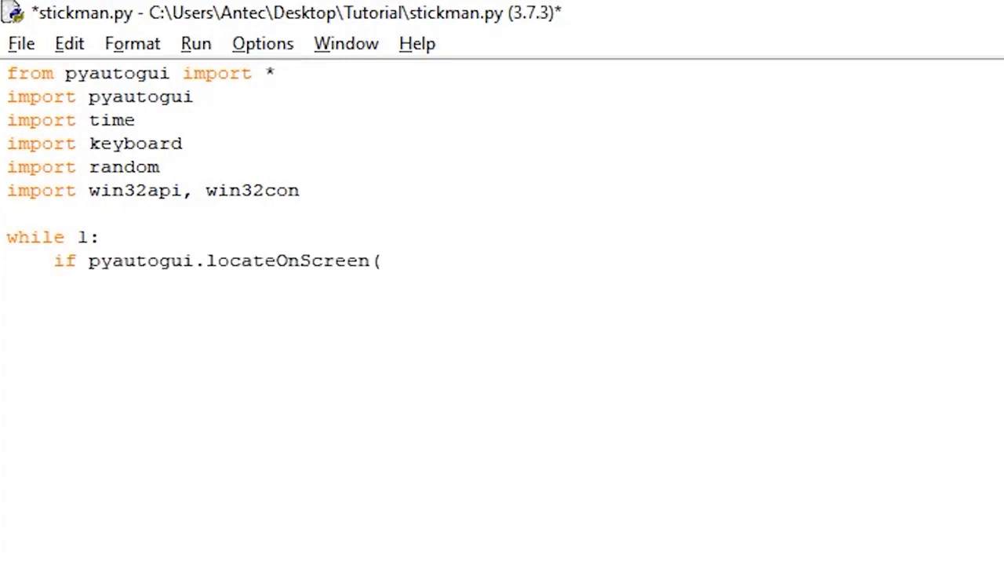
type("'stickman.png')")
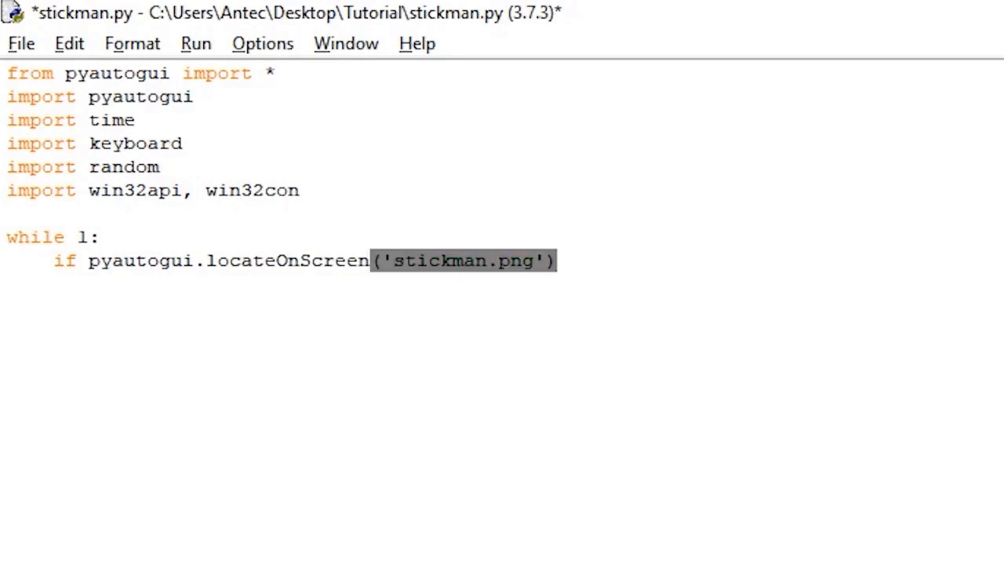
type("!= None:")
type("print(\"I can see it\")")
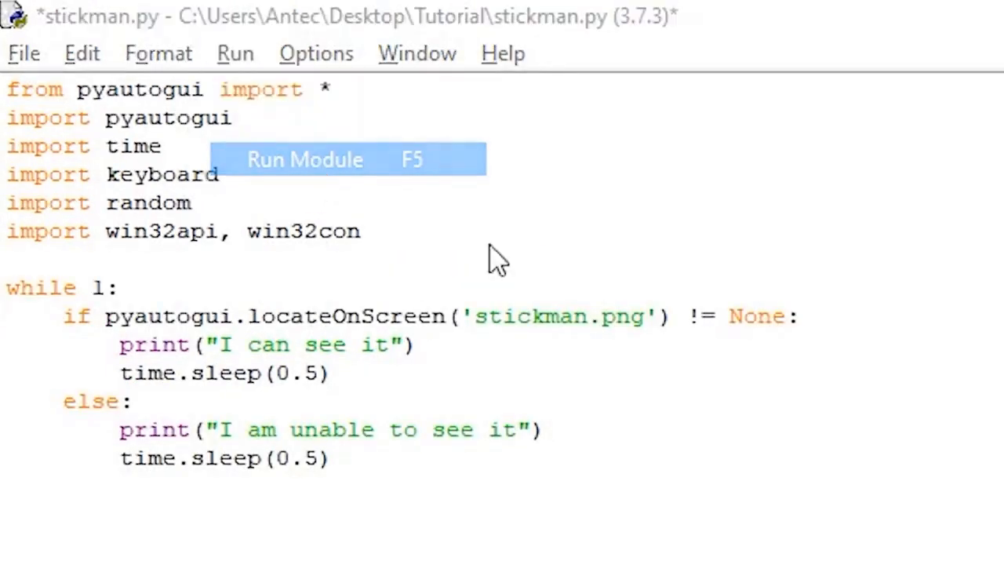
left_click(305, 159)
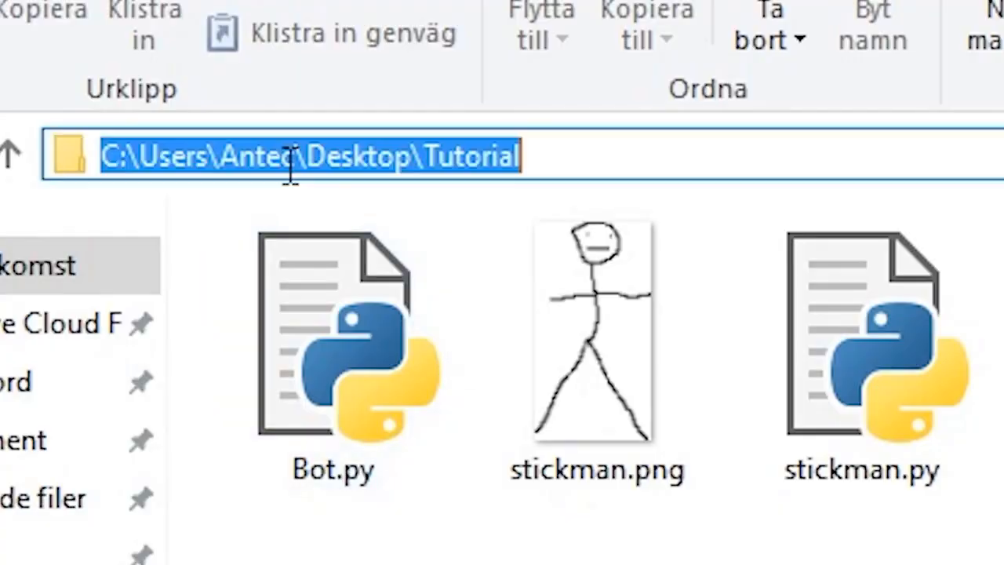
mouse_move(55, 251)
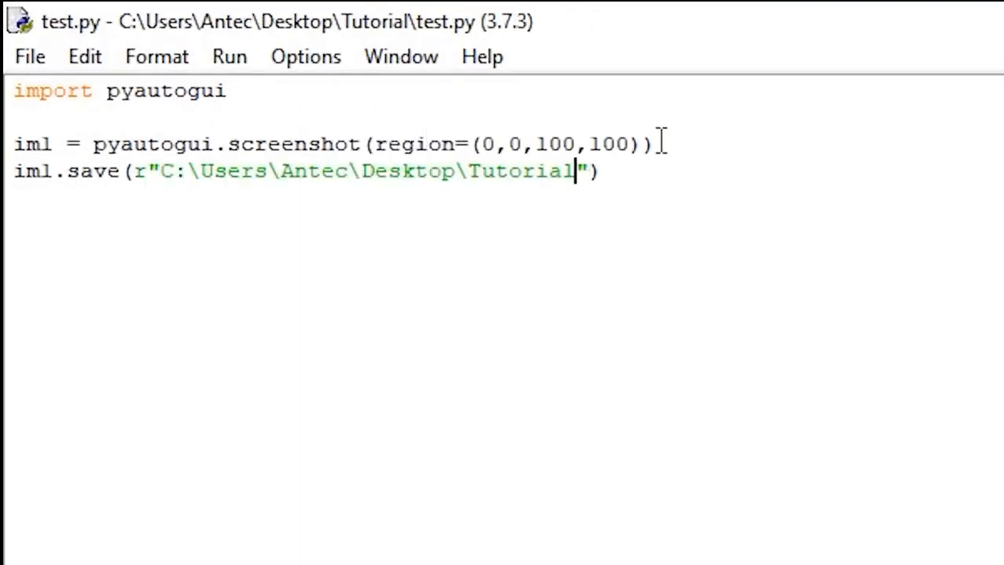
Save the capture as savedimage.png in the Tutorial folder, then run test.py.
type("\\savedimage.png")
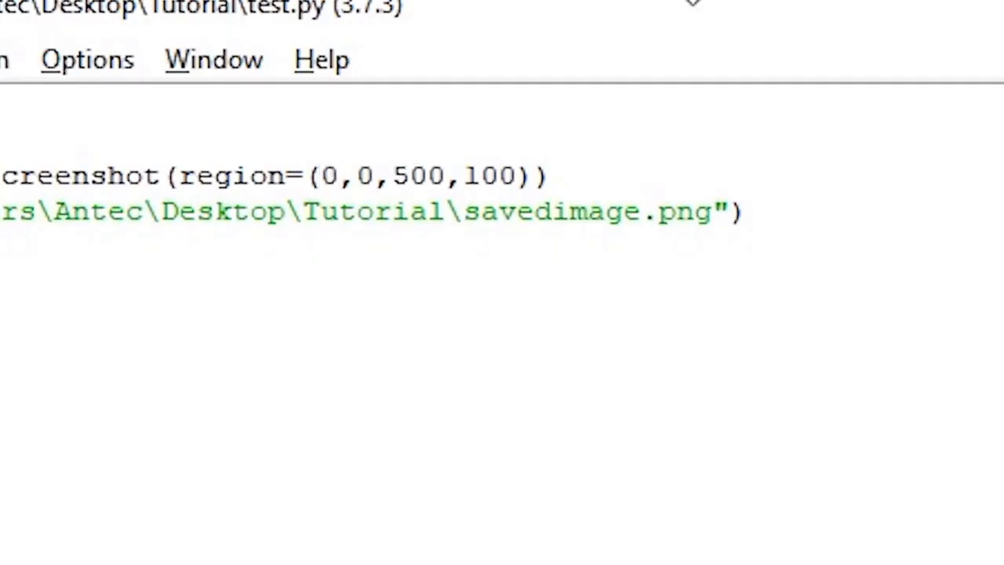
left_click(8, 59)
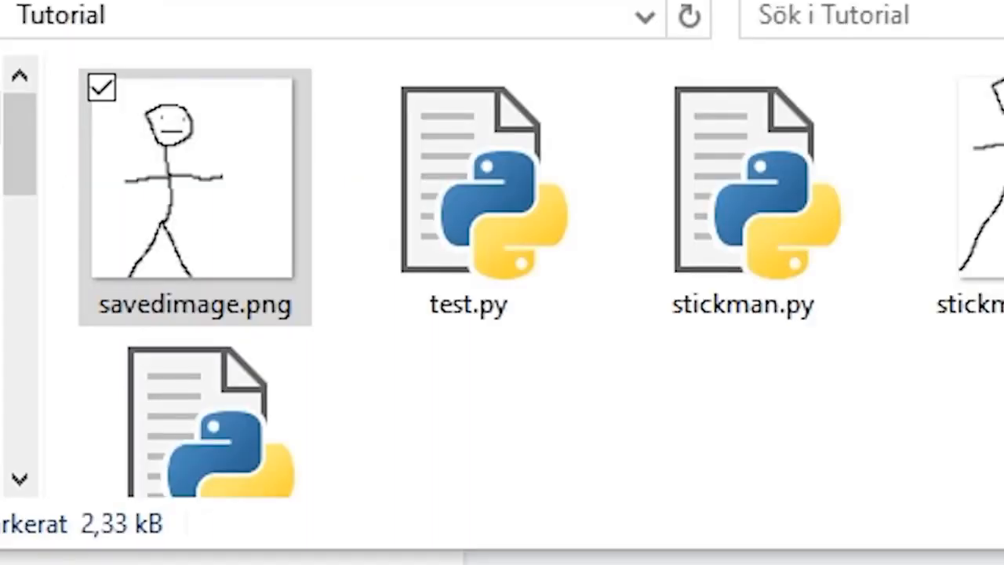
Select savedimage.png in the Tutorial folder to inspect the captured region.
left_click(196, 172)
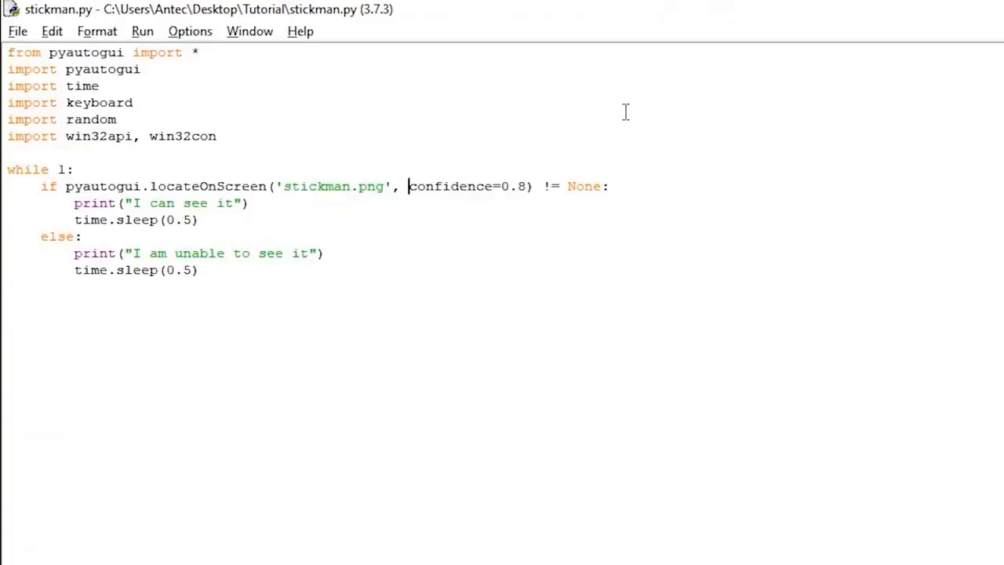
Add region=(150,175,350,600) and grayscale=True to the stickman locateOnScreen call.
type("region=(150,175,350,600),")
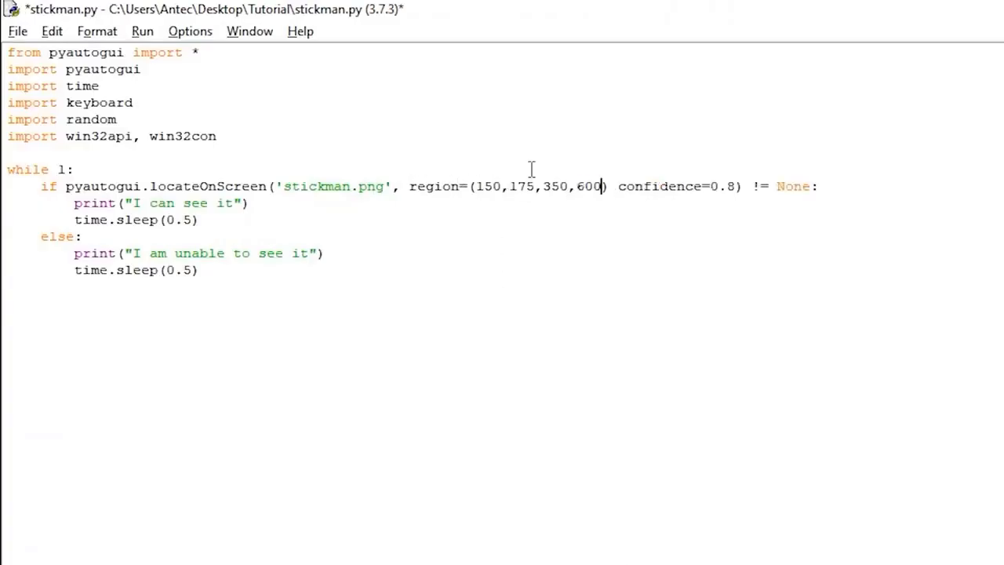
type(", grayscale=True")
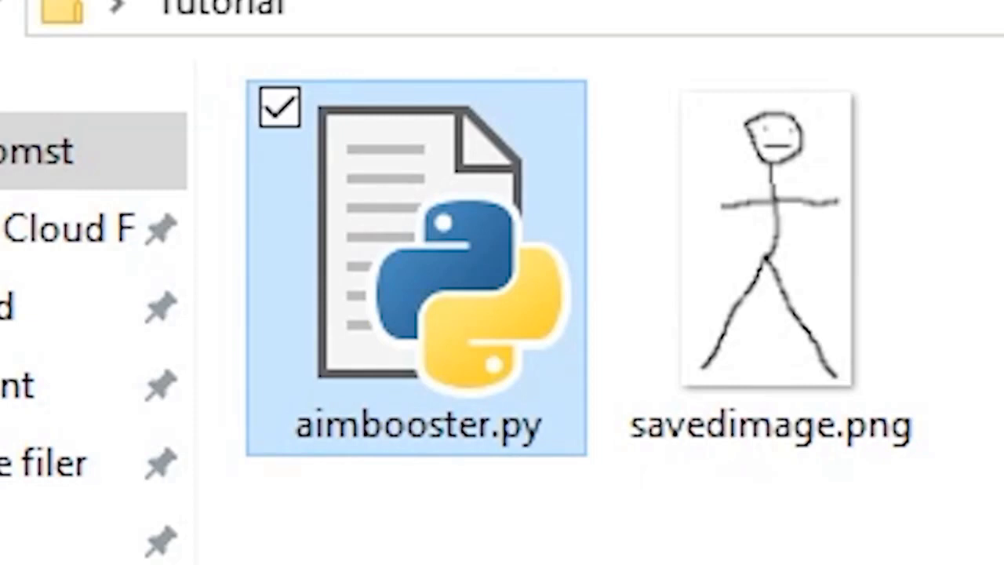
Open aimbooster.py from the Tutorial folder in IDLE.
double_click(415, 251)
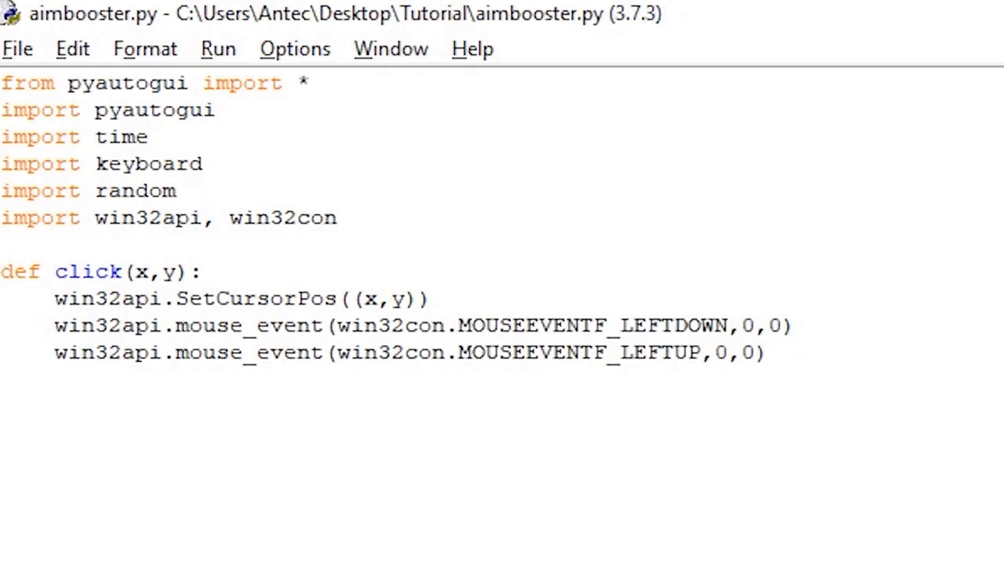
Add a time.sleep(2) delay after the imports, save, and run the script.
type("tim")
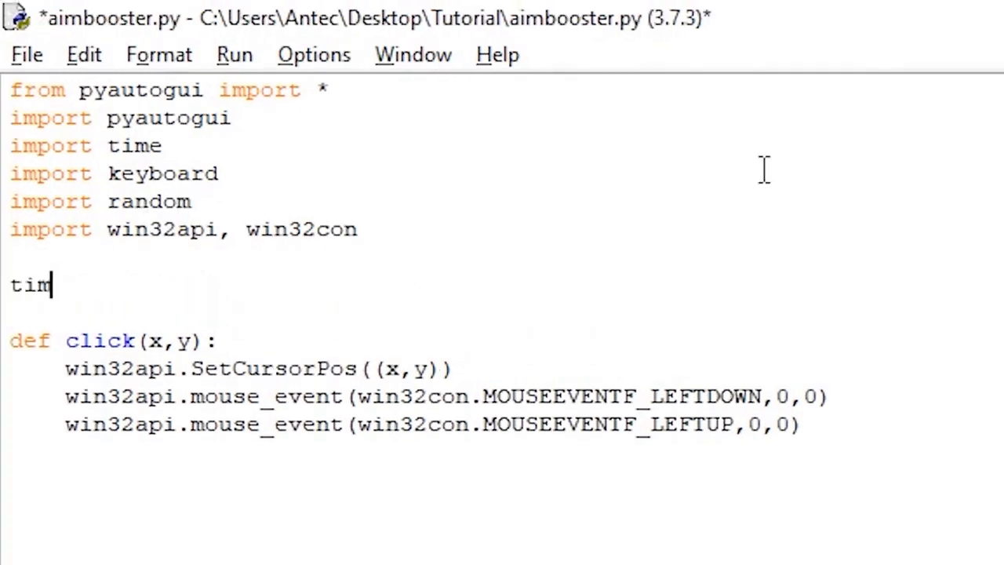
type("e.sleep(2)")
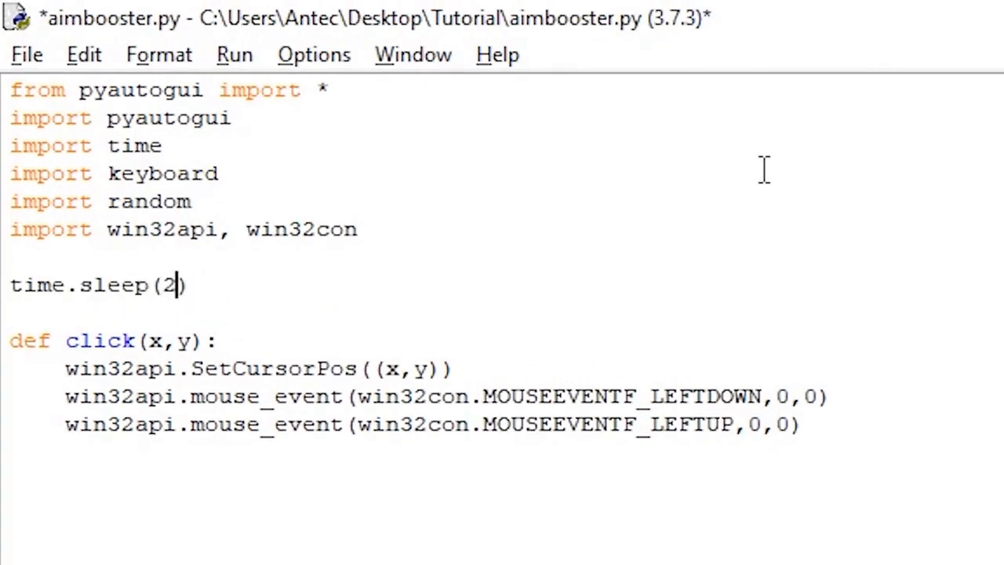
key("ctrl+s")
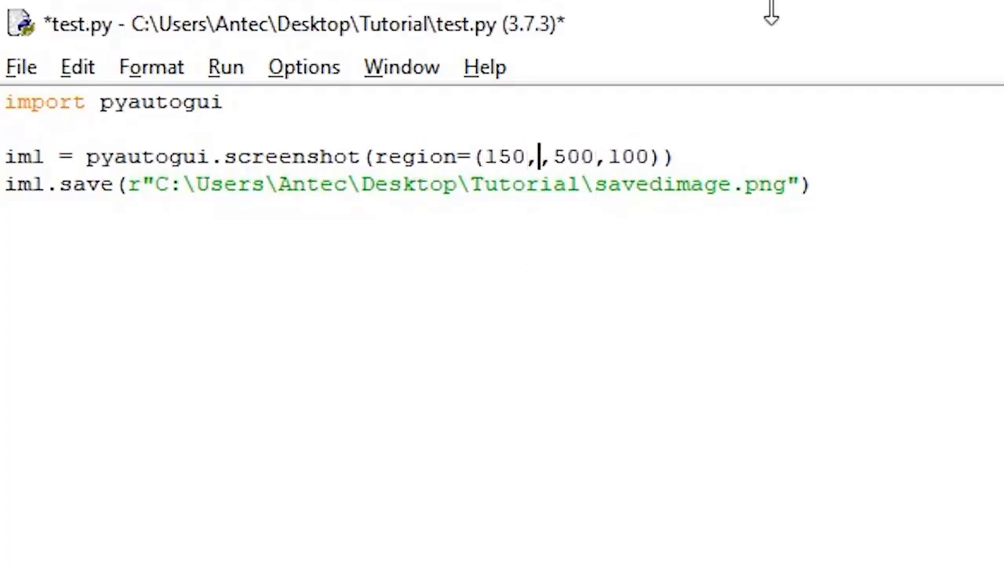
key("F5")
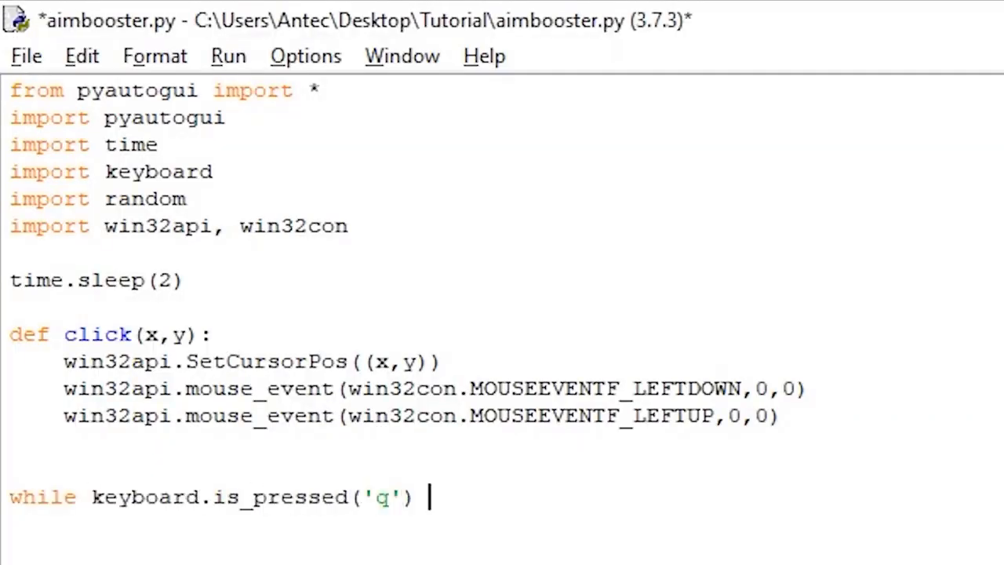
Loop while 'q' is unpressed, capturing region (660,350,600,400) on each pass.
type("== False:")
type("pic = pyautogui.screenshot(region=(")
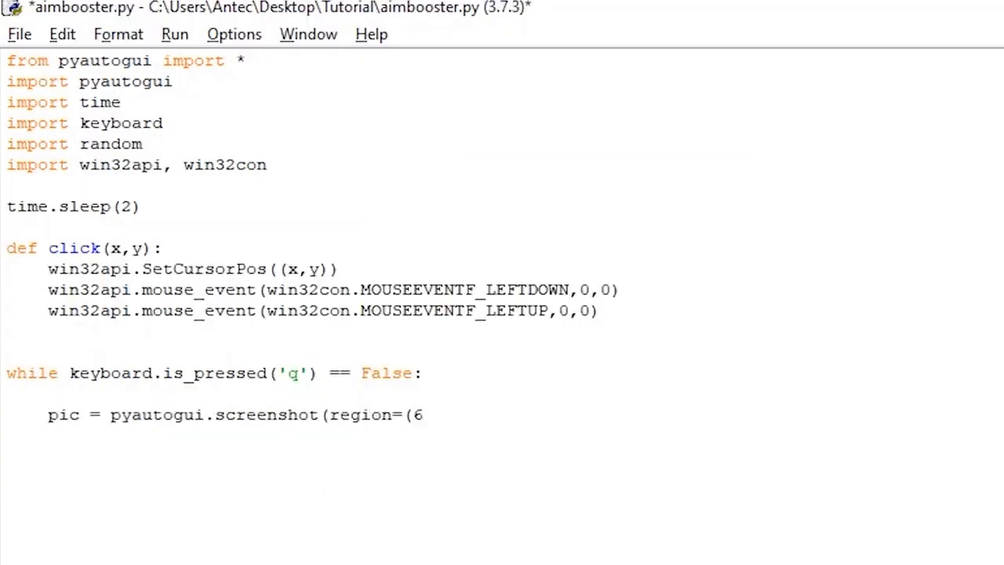
type("60,350,600,400))")
type("import")
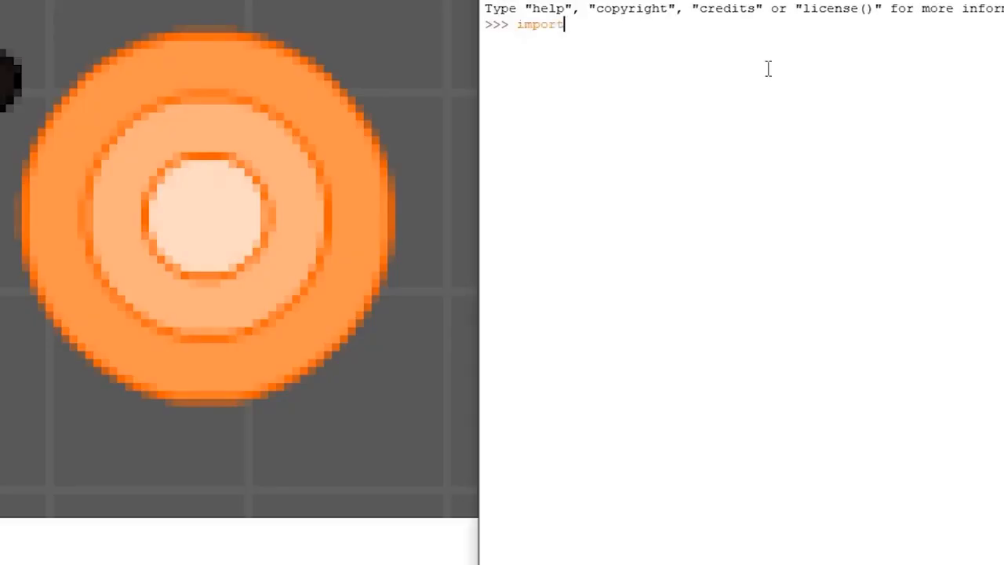
Import pyautogui in the Python shell to read mouse position and pixel colour.
type("pyautogui")
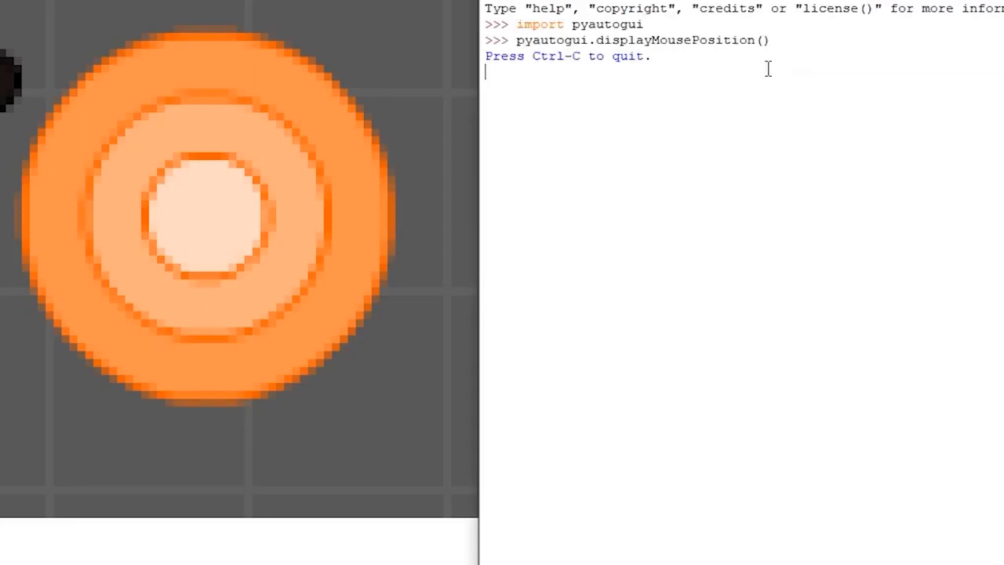
mouse_move(793, 254)
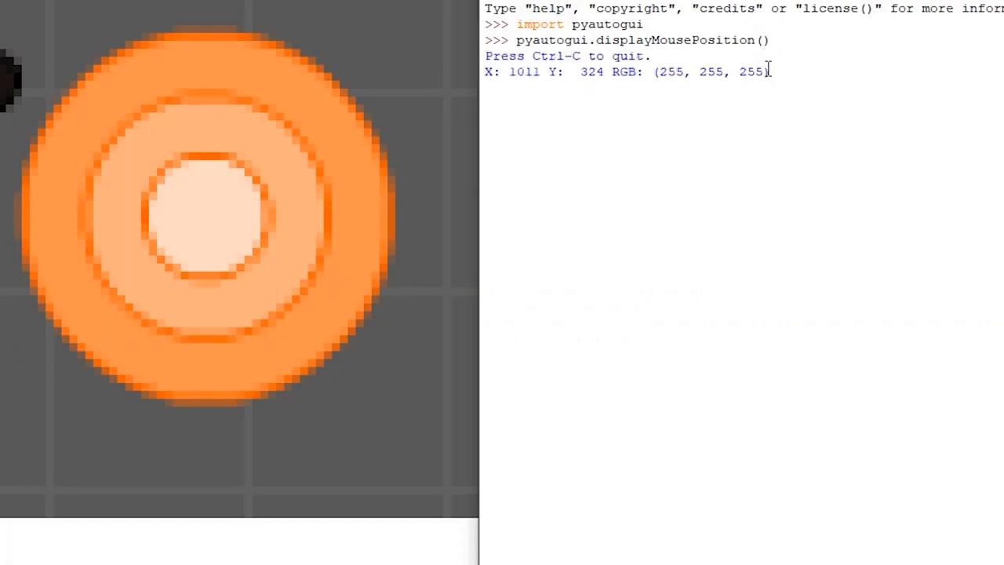
mouse_move(210, 217)
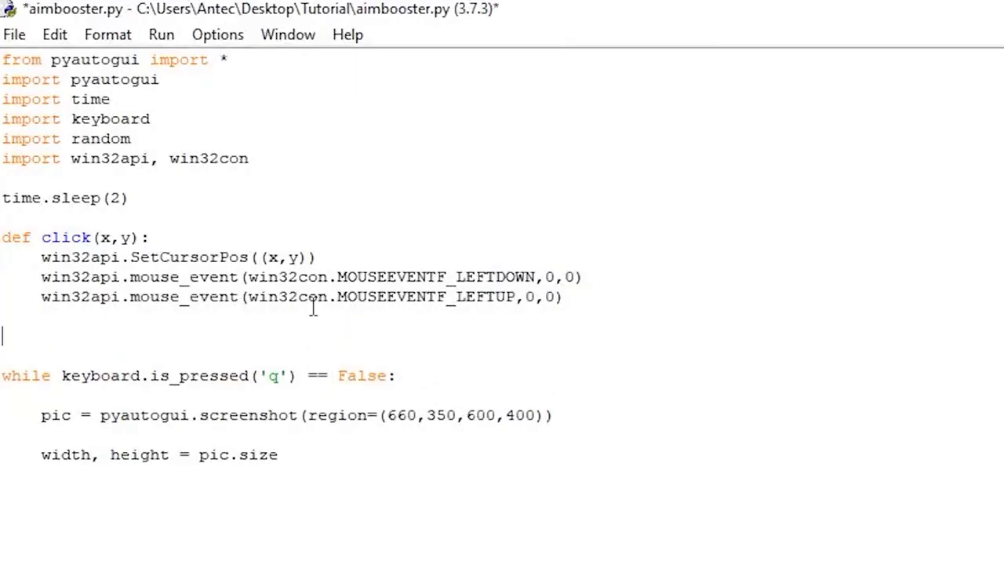
Comment the centre colour (255, 219, 195) and read pic.getpixel((x,y)) inside the loops.
type("#Color of center: (255, 219, 195)")
type("r,g,b =")
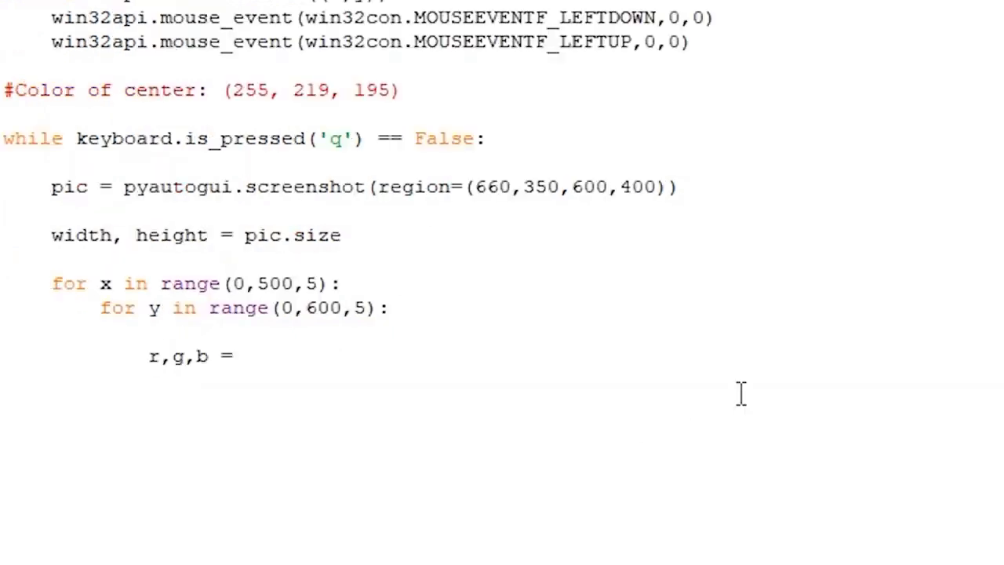
type("pic.getpixel((x,y))")
type("if b == 195:")
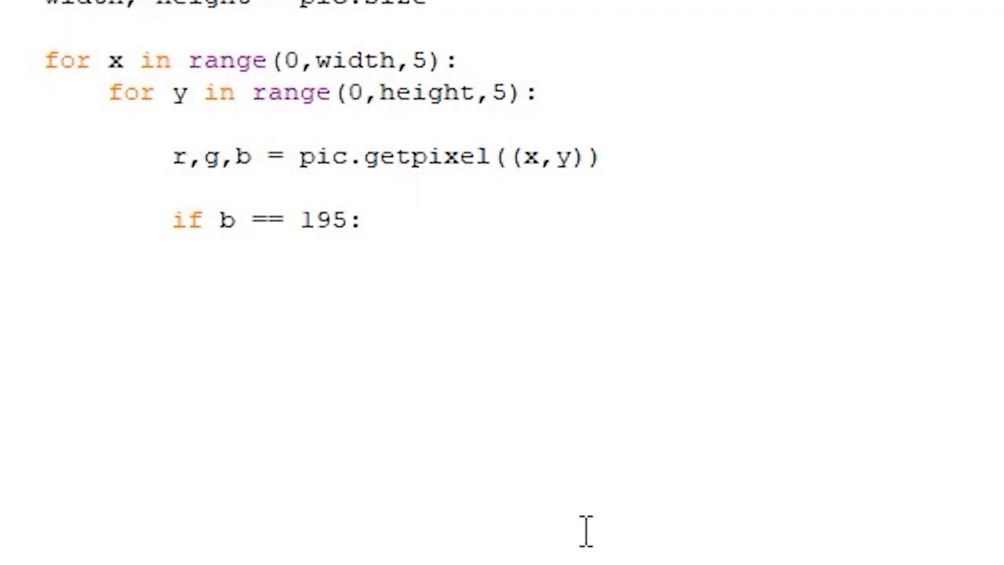
Click at screen position (x+660, y+350) when a pixel's blue value is 195.
type("click()")
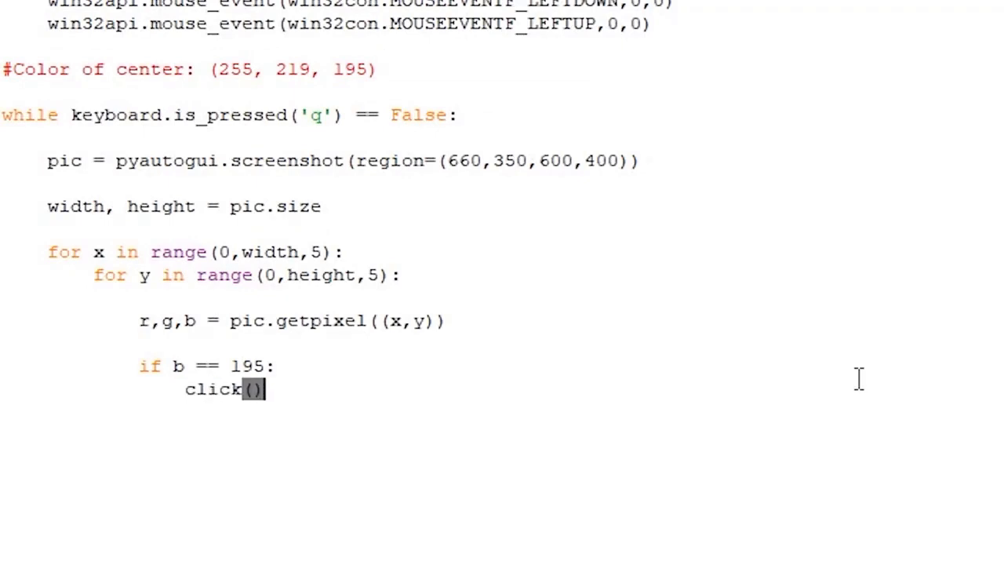
type("x+660,")
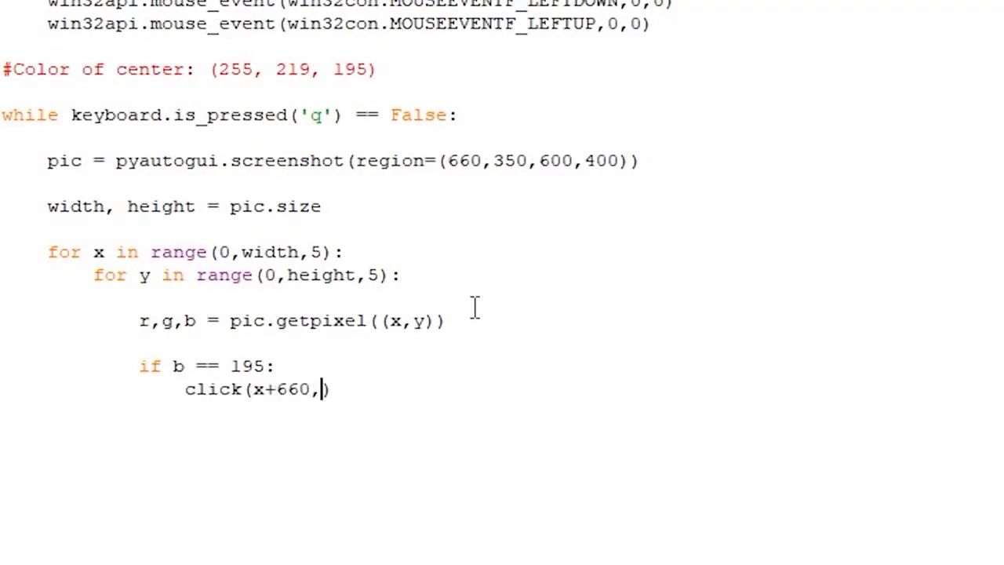
type("y+350")
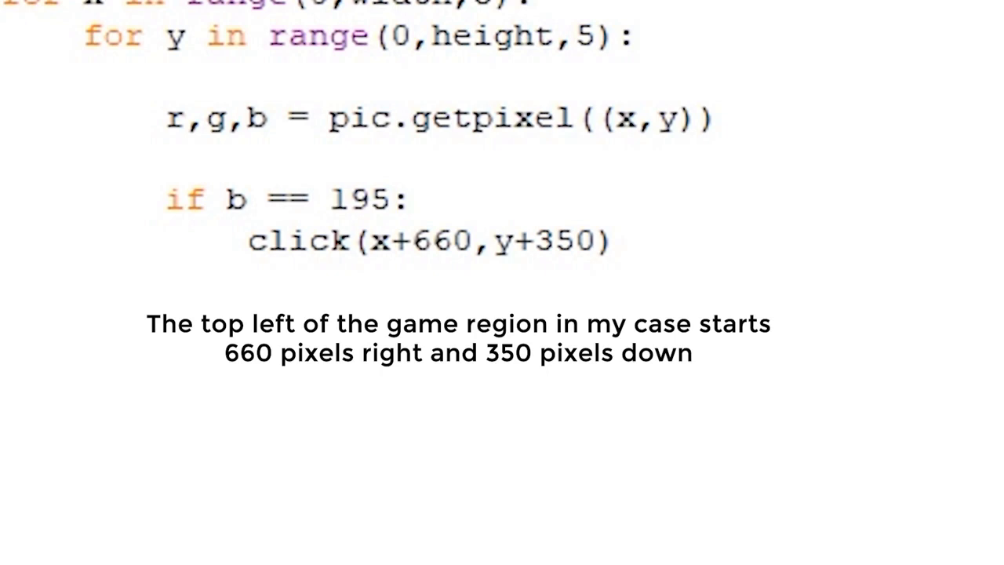
Add a 0.05-second time.sleep pause after each click and bring up the Run options.
type("time.sleep()")
type("break")
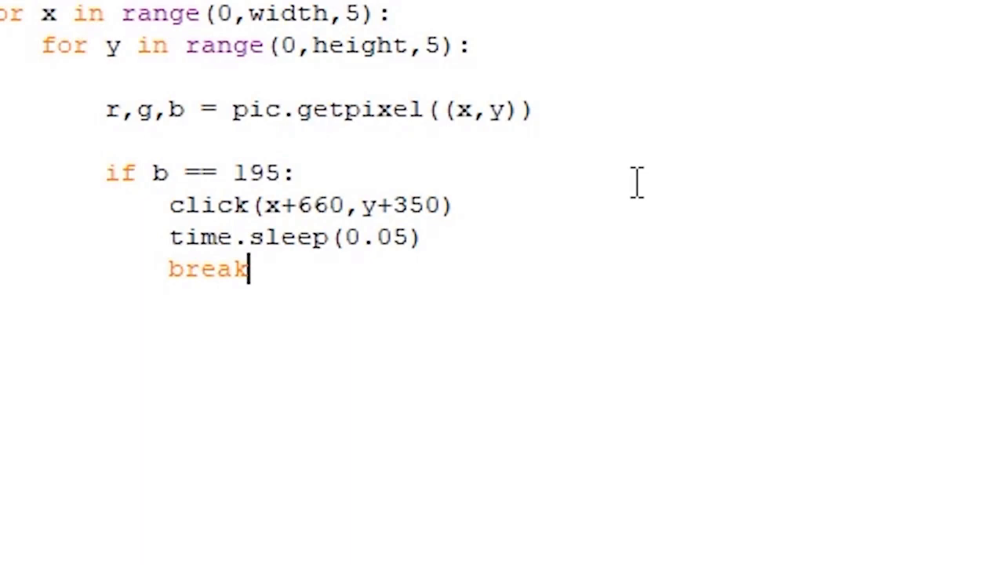
left_click(84, 73)
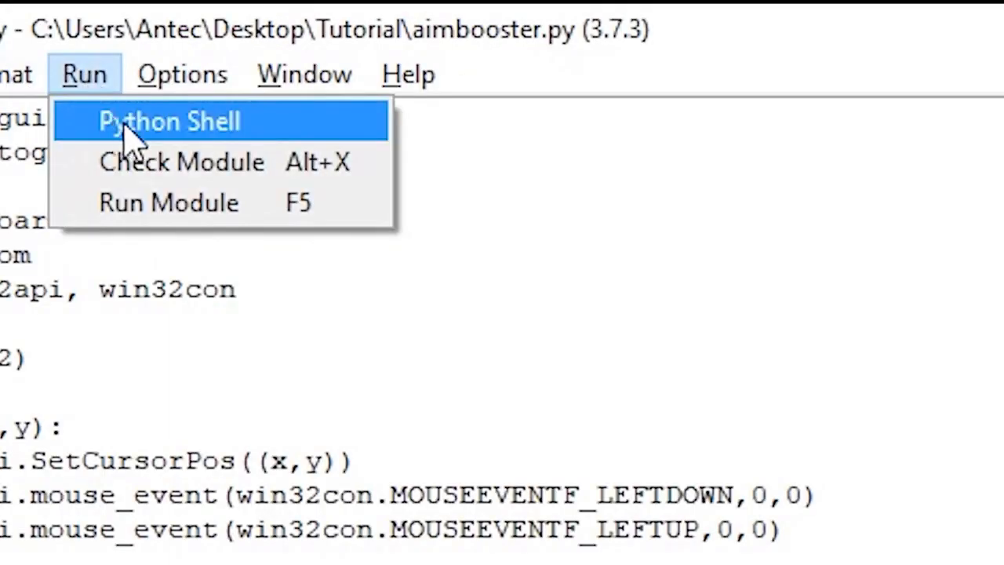
Run aimbooster.py, then launch a 10-targets-per-second Speed training round in AimBooster.
left_click(168, 121)
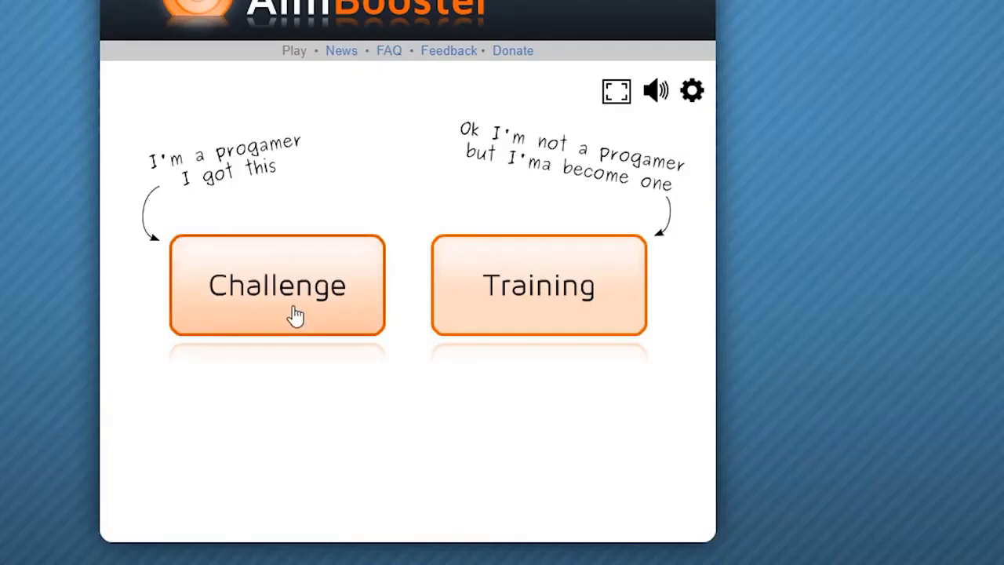
left_click(276, 284)
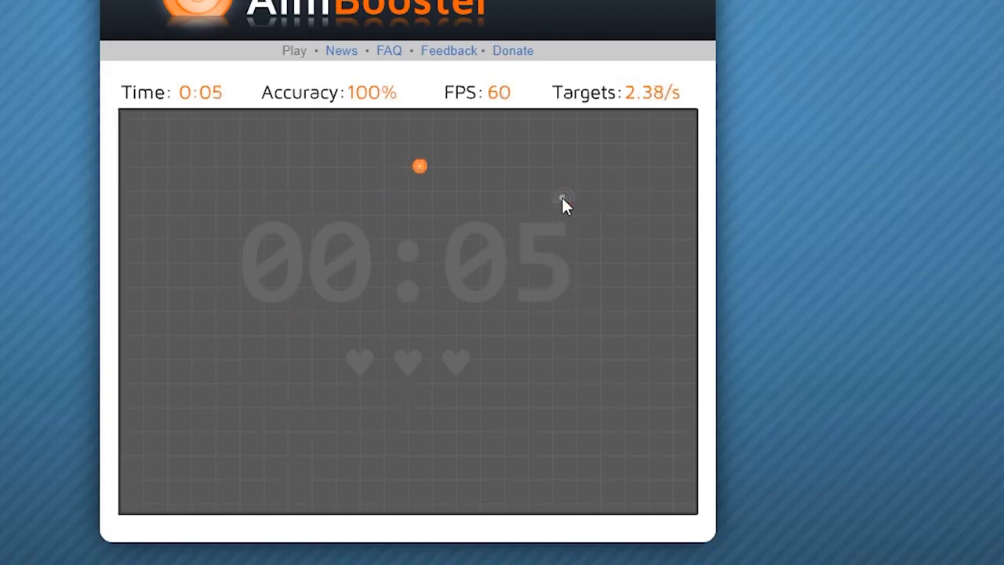
left_click(564, 199)
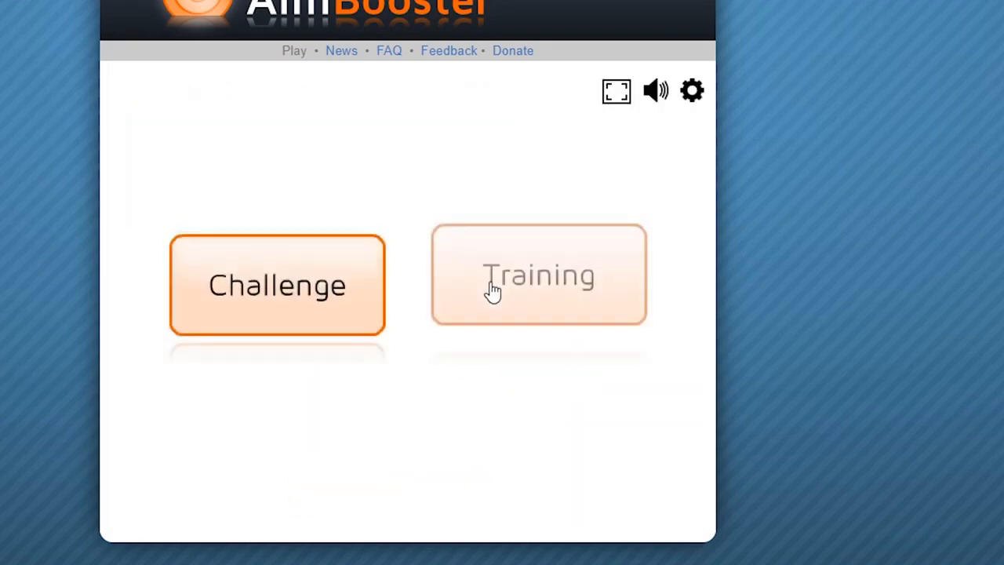
left_click(539, 274)
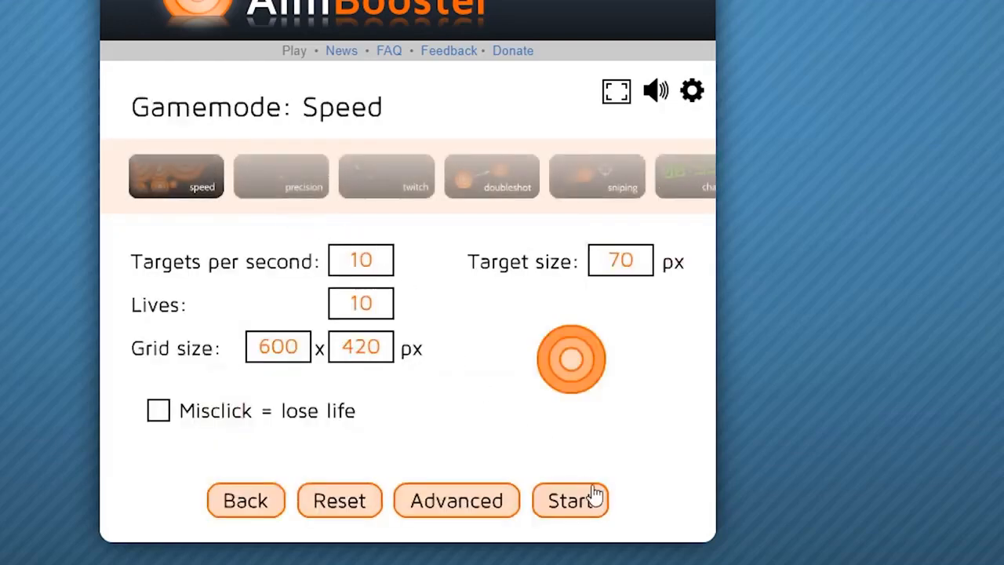
left_click(571, 501)
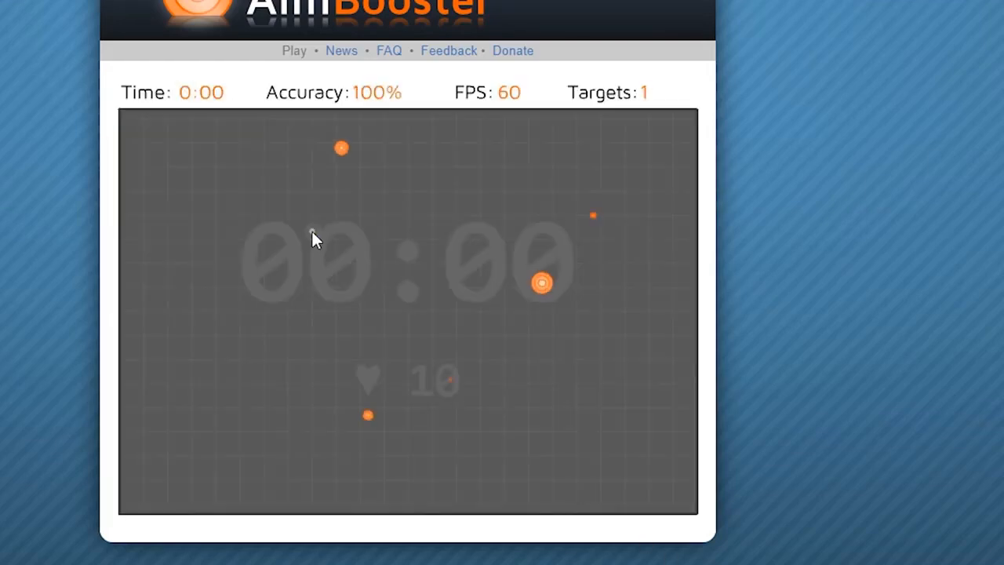